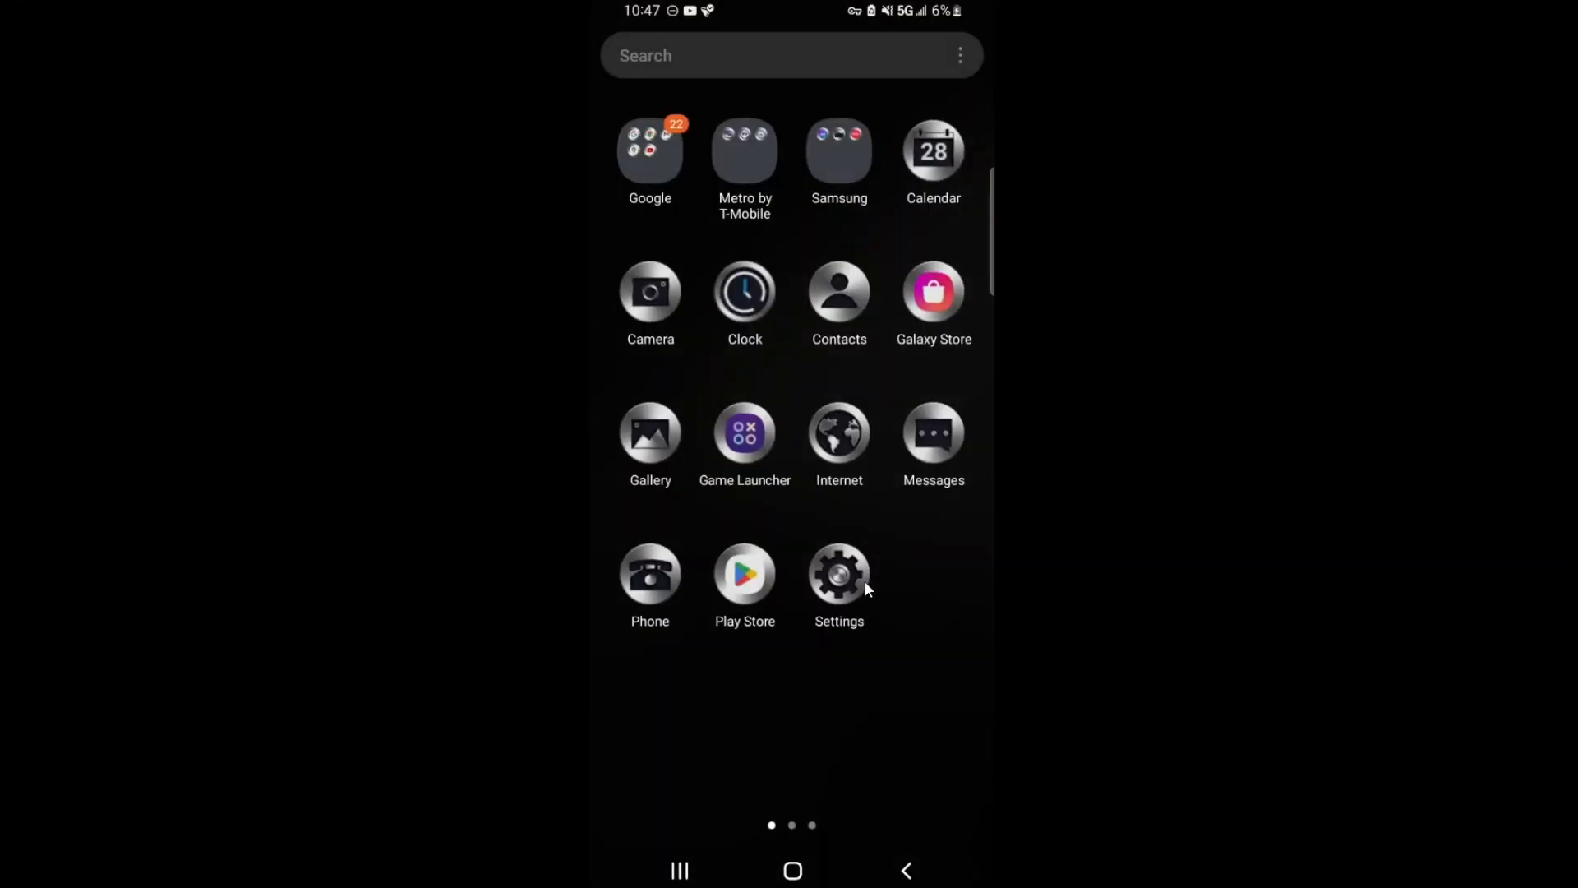
# - Navigate Settings > About phone > Software information, showing One UI 4.1, Android 12, Play update October 1, 2022
pyautogui.click(839, 575)
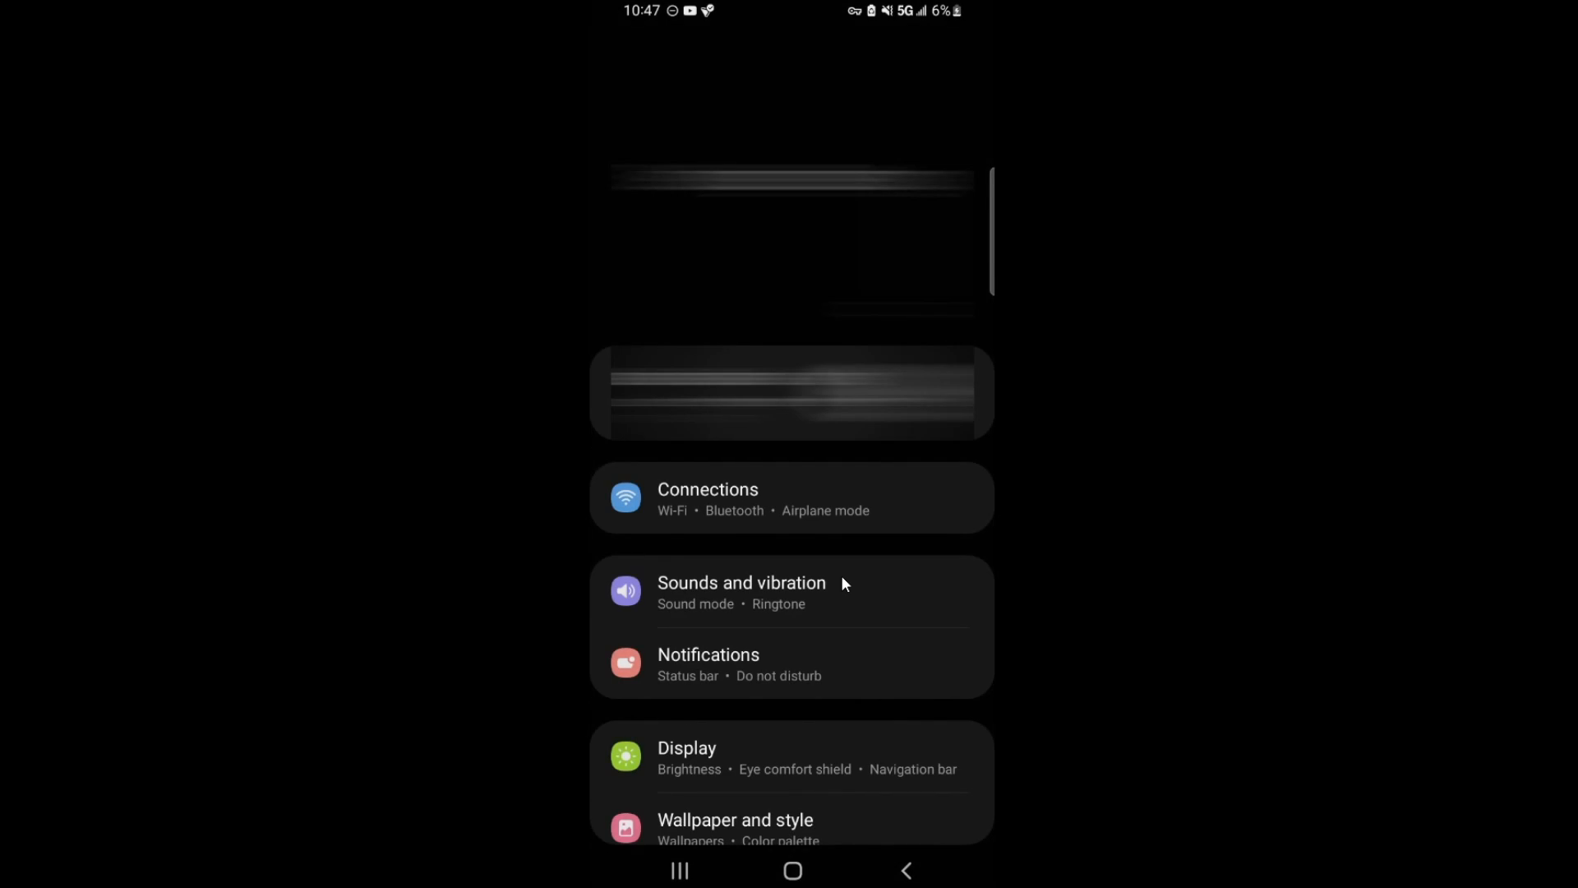
pyautogui.scroll(-3)
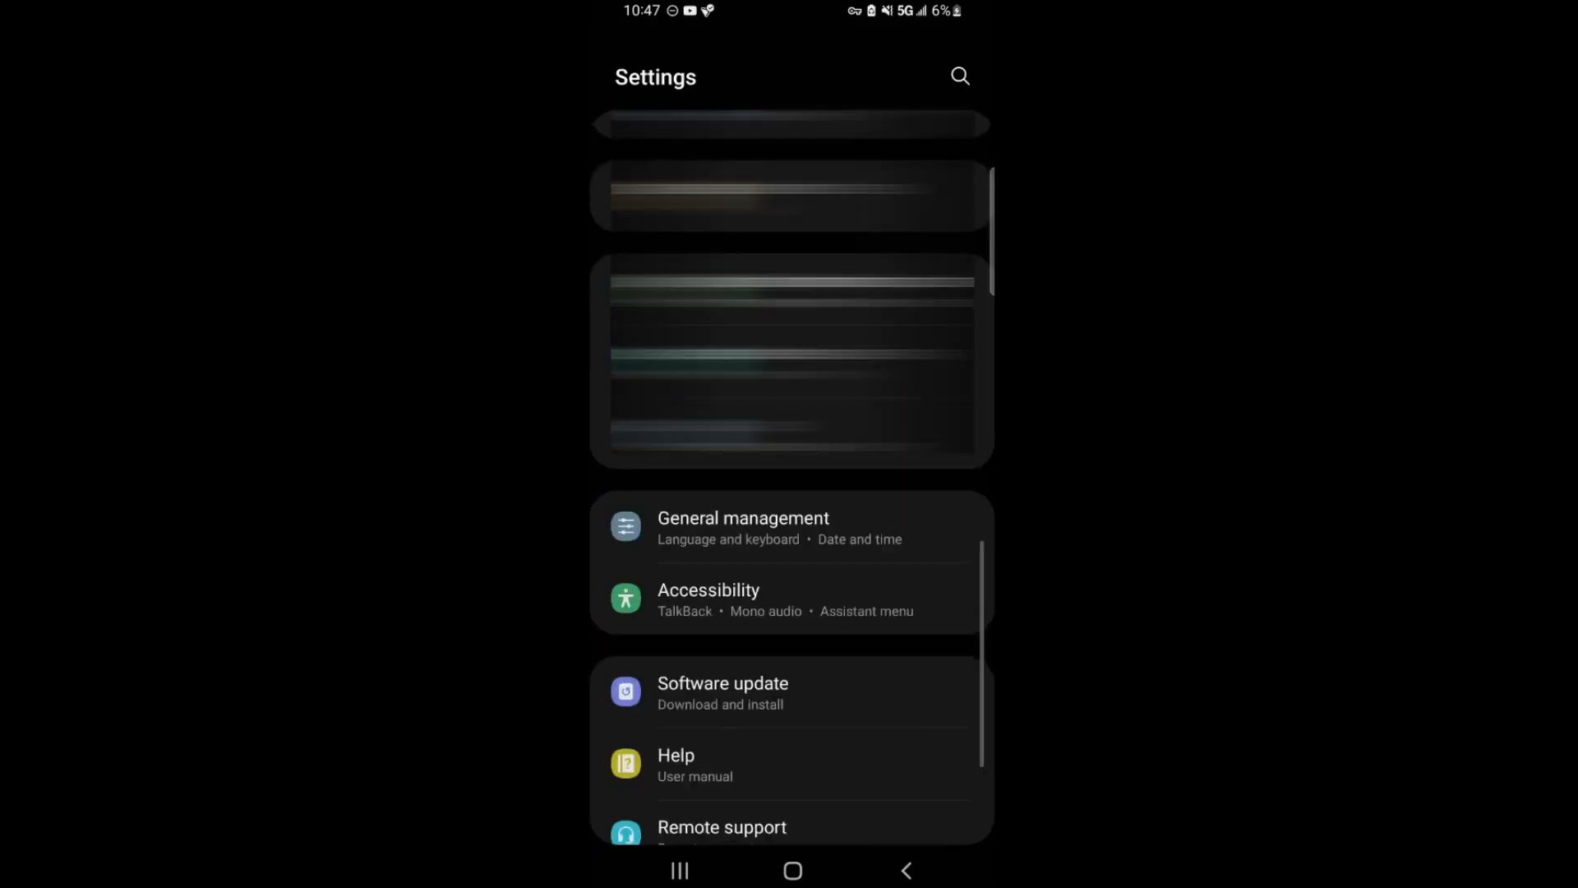
pyautogui.scroll(-3)
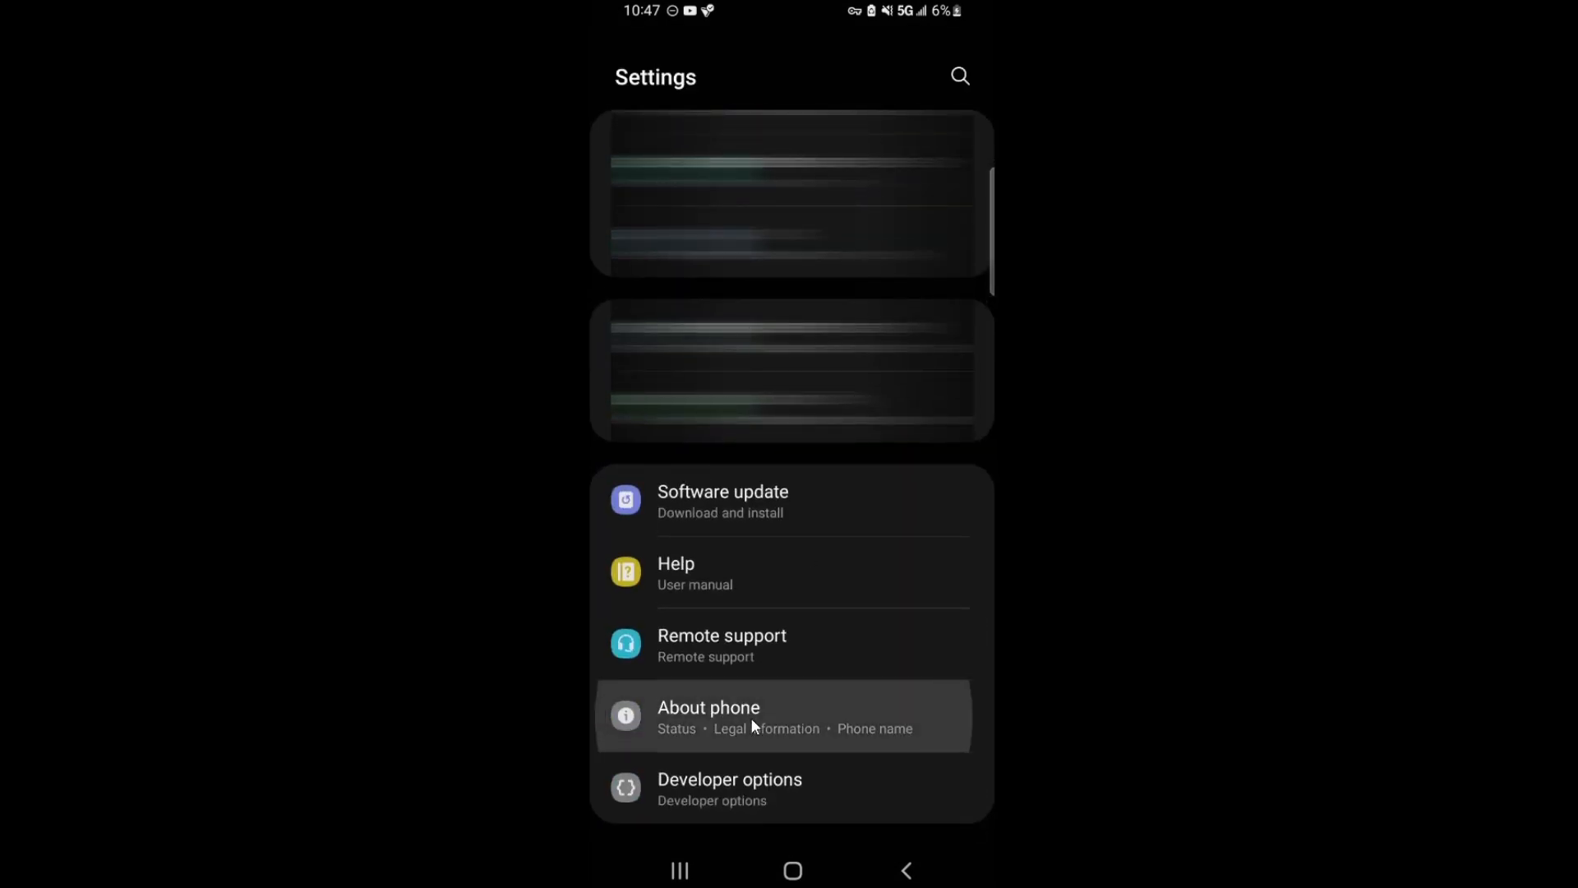
pyautogui.click(709, 715)
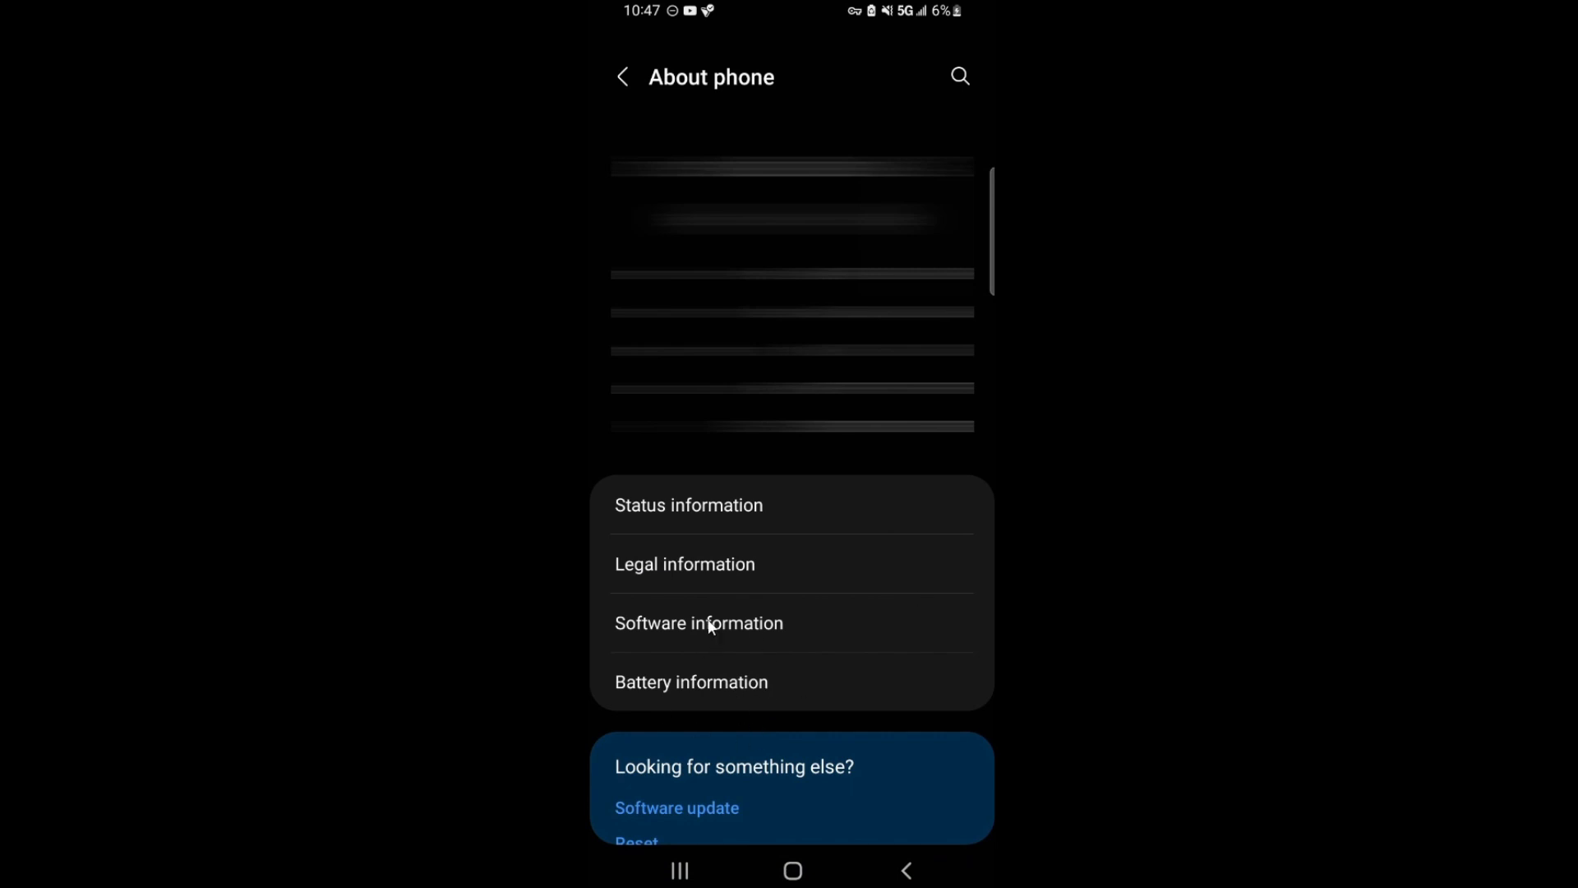
pyautogui.click(699, 622)
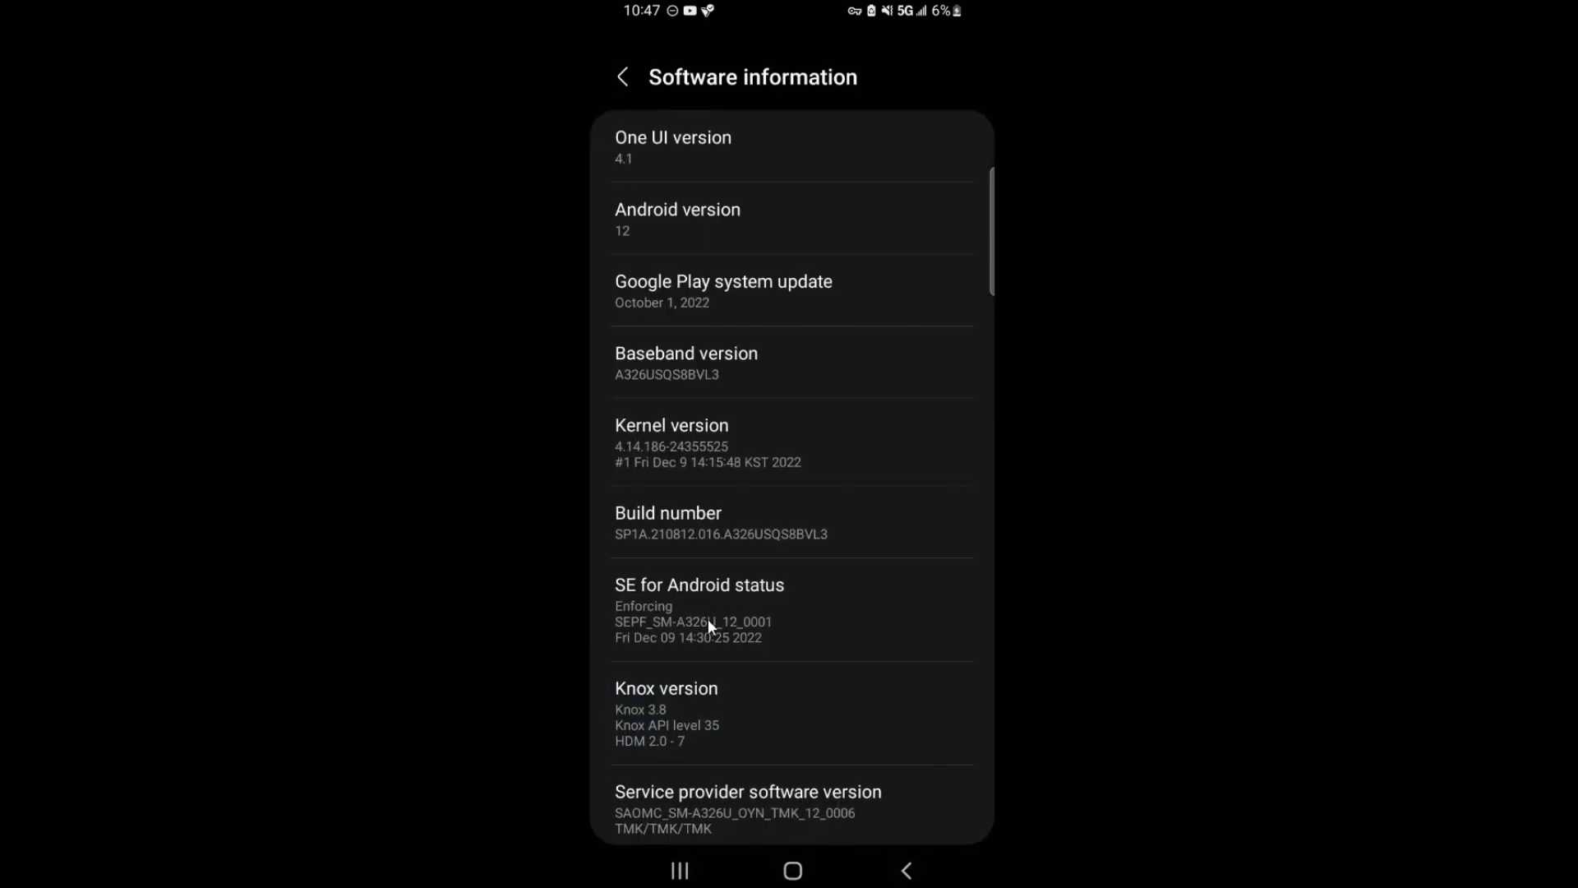
pyautogui.moveTo(758, 322)
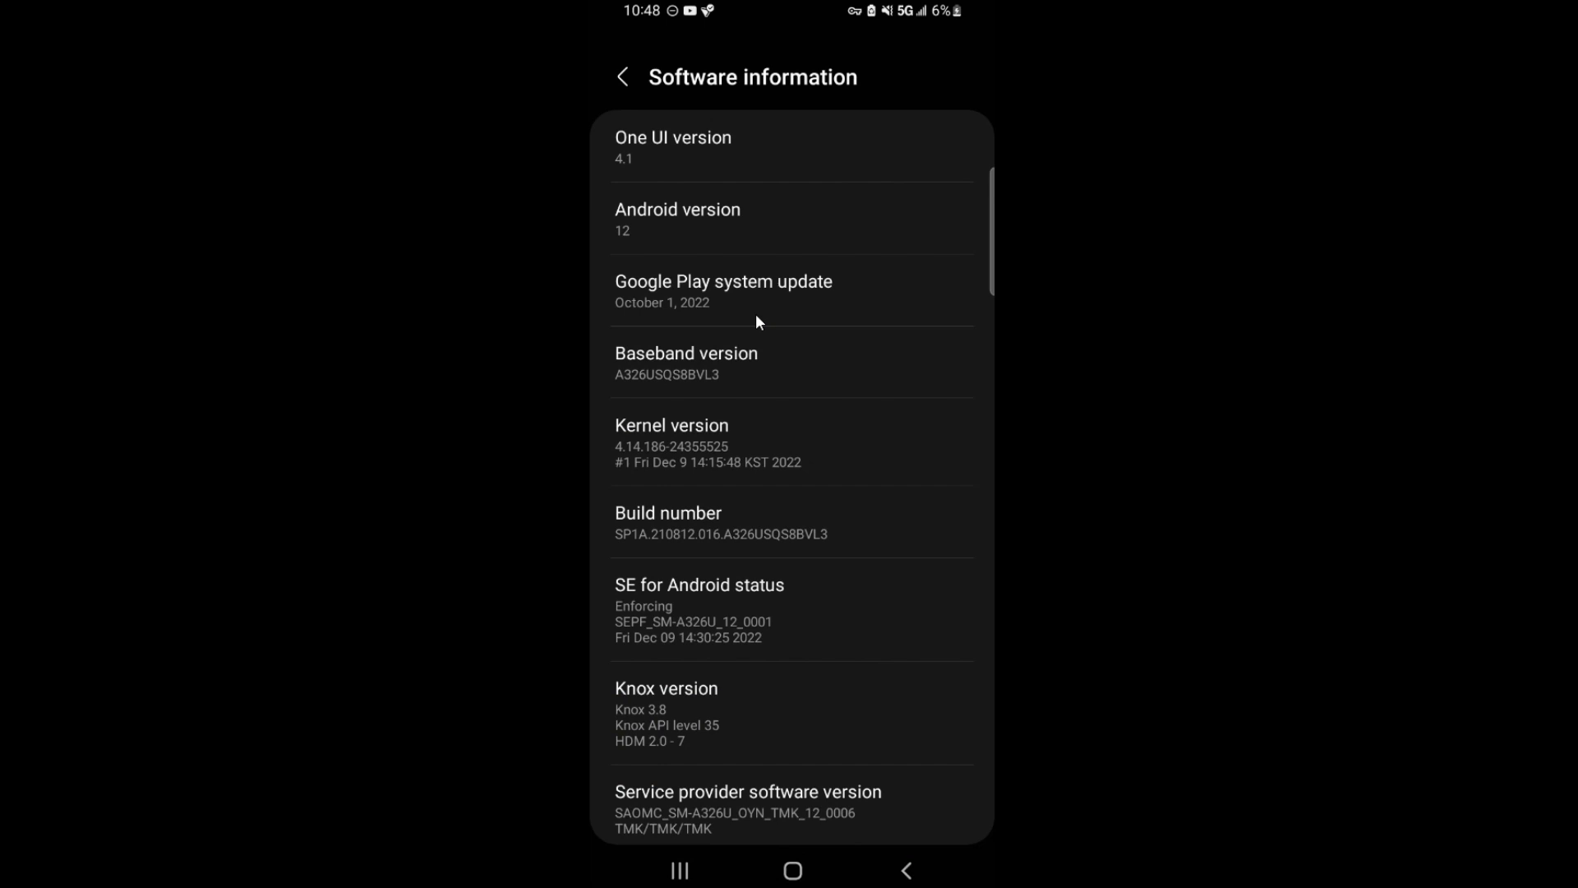
pyautogui.moveTo(777, 289)
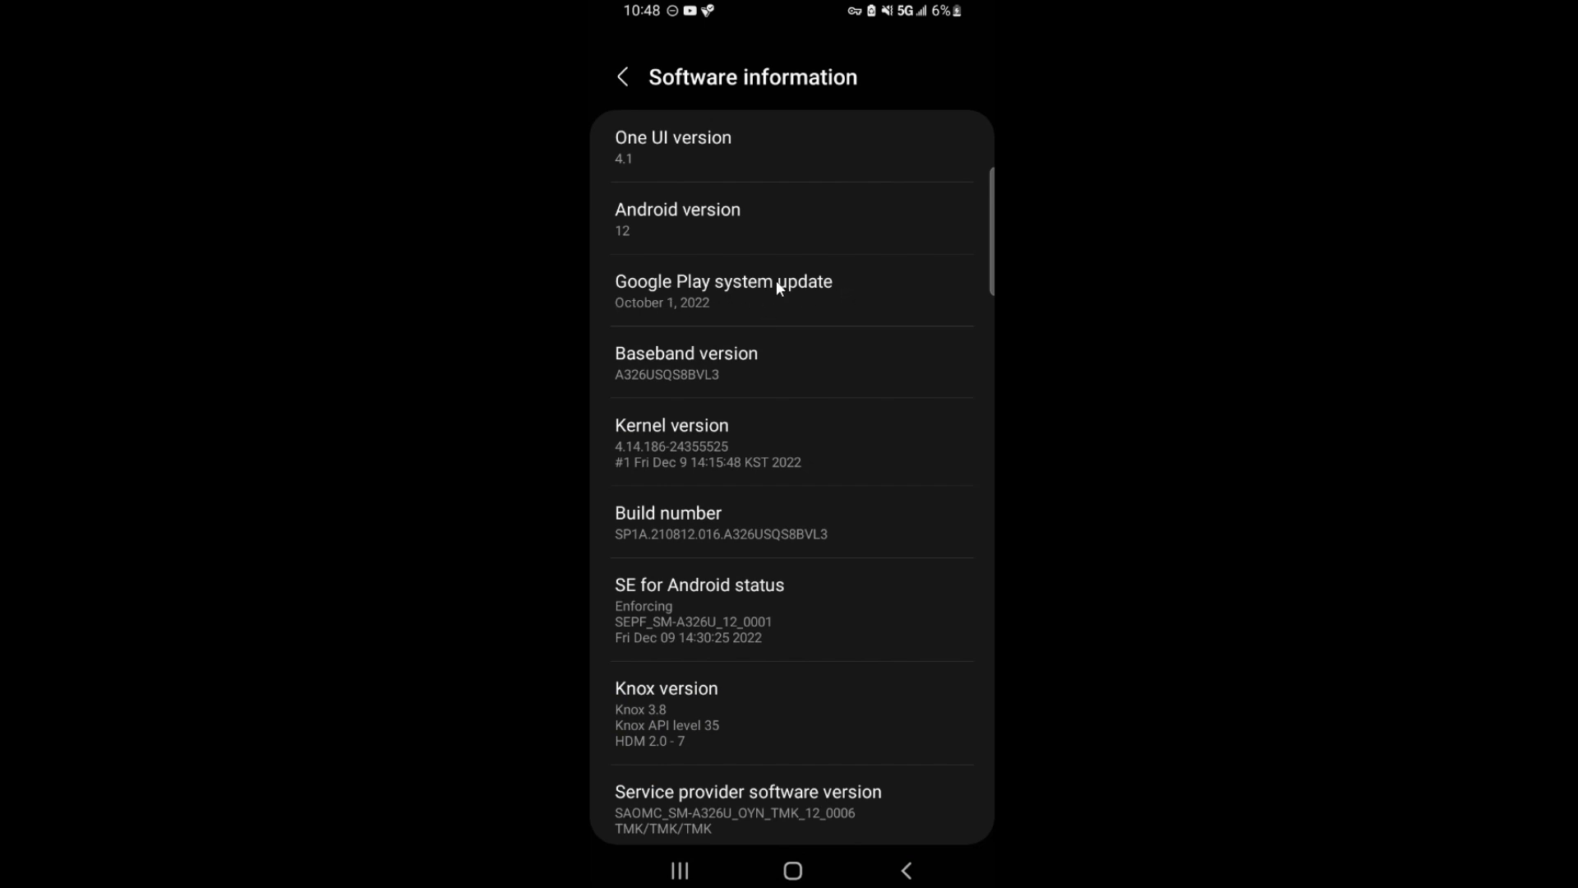
pyautogui.moveTo(744, 299)
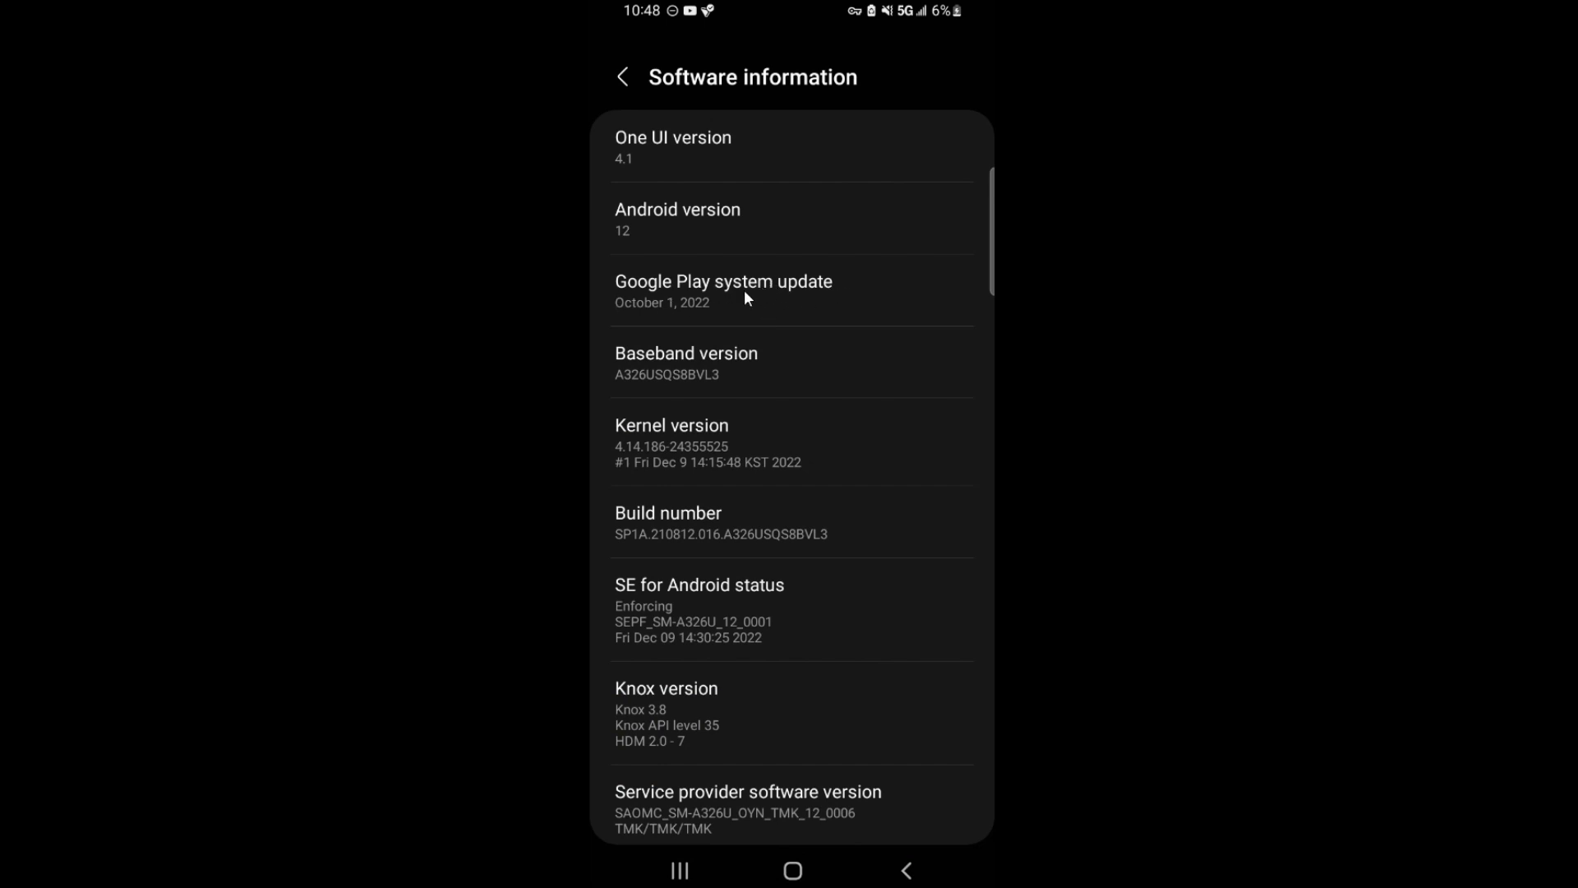
pyautogui.moveTo(631, 245)
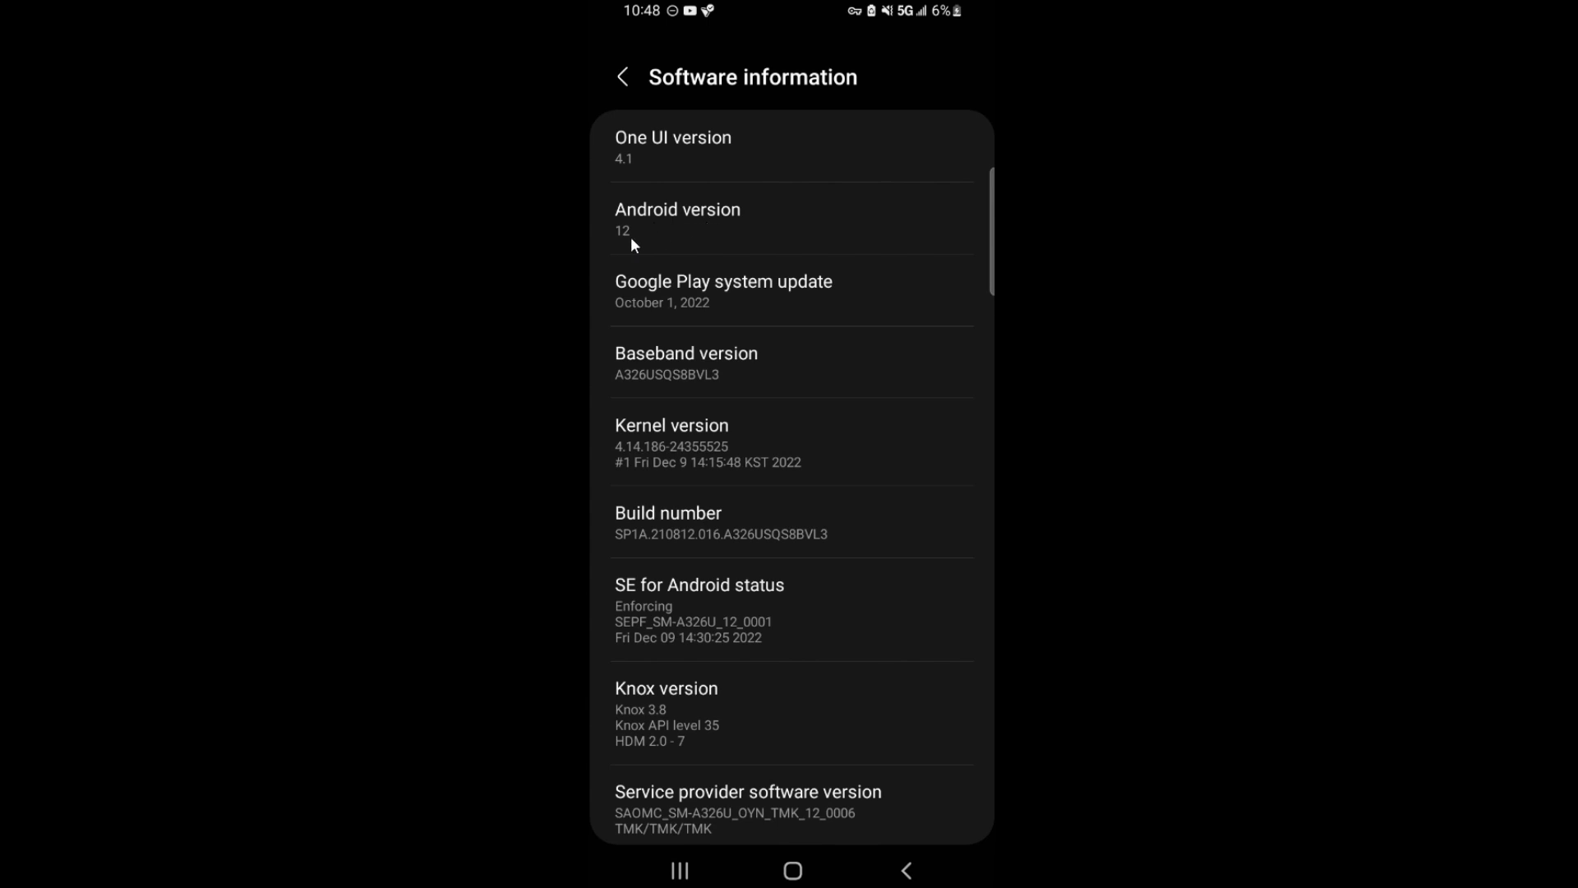
pyautogui.moveTo(663, 171)
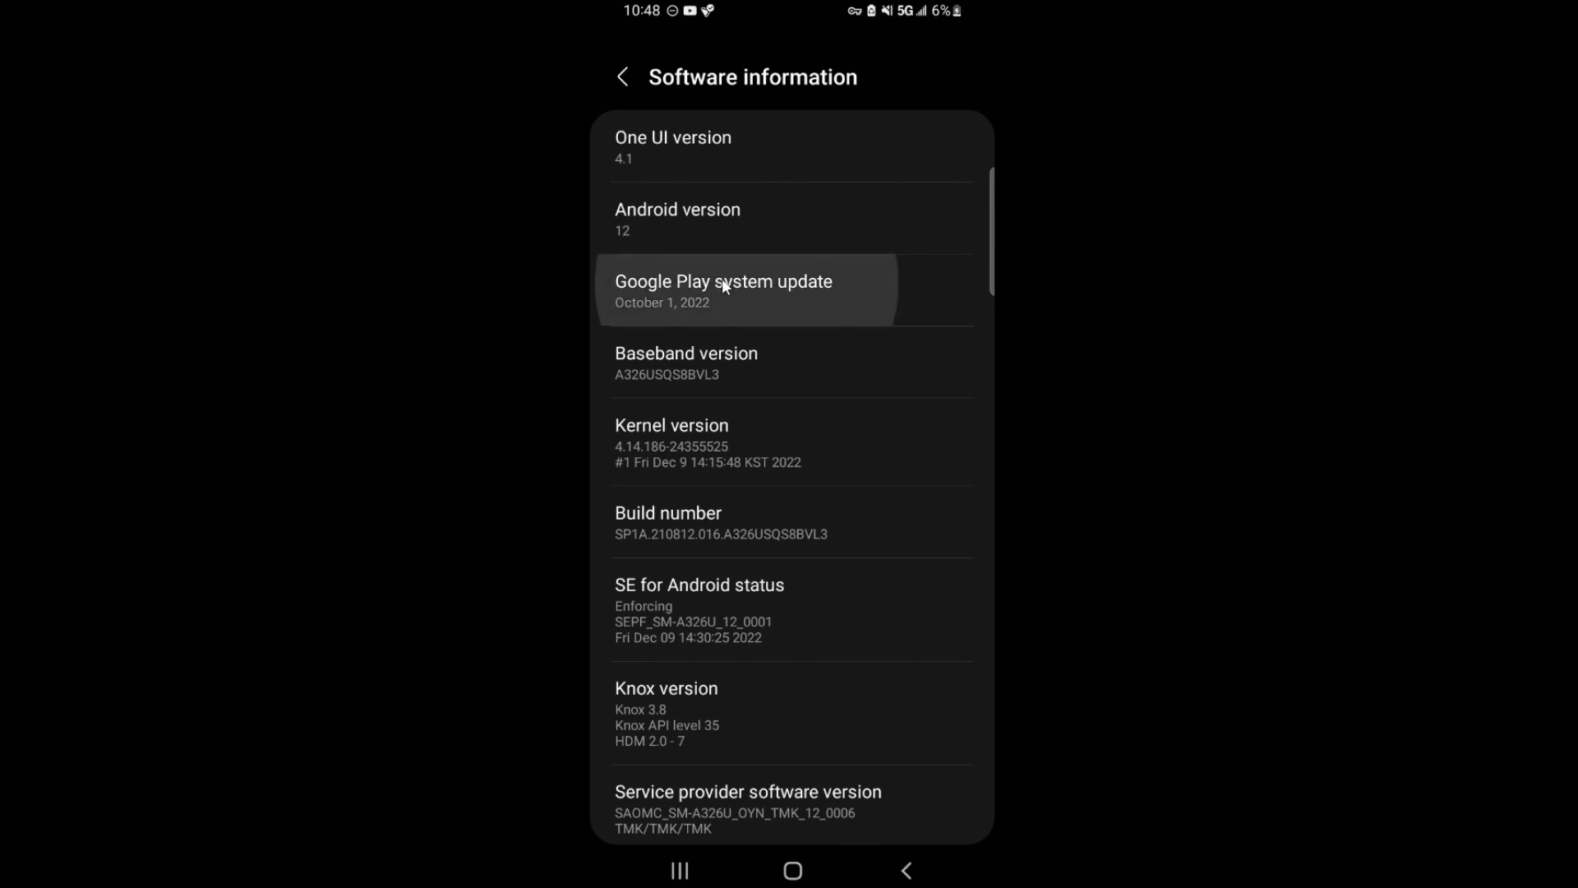
# - Download the 643 kB Google Play system update and restart the phone to complete it
pyautogui.click(723, 291)
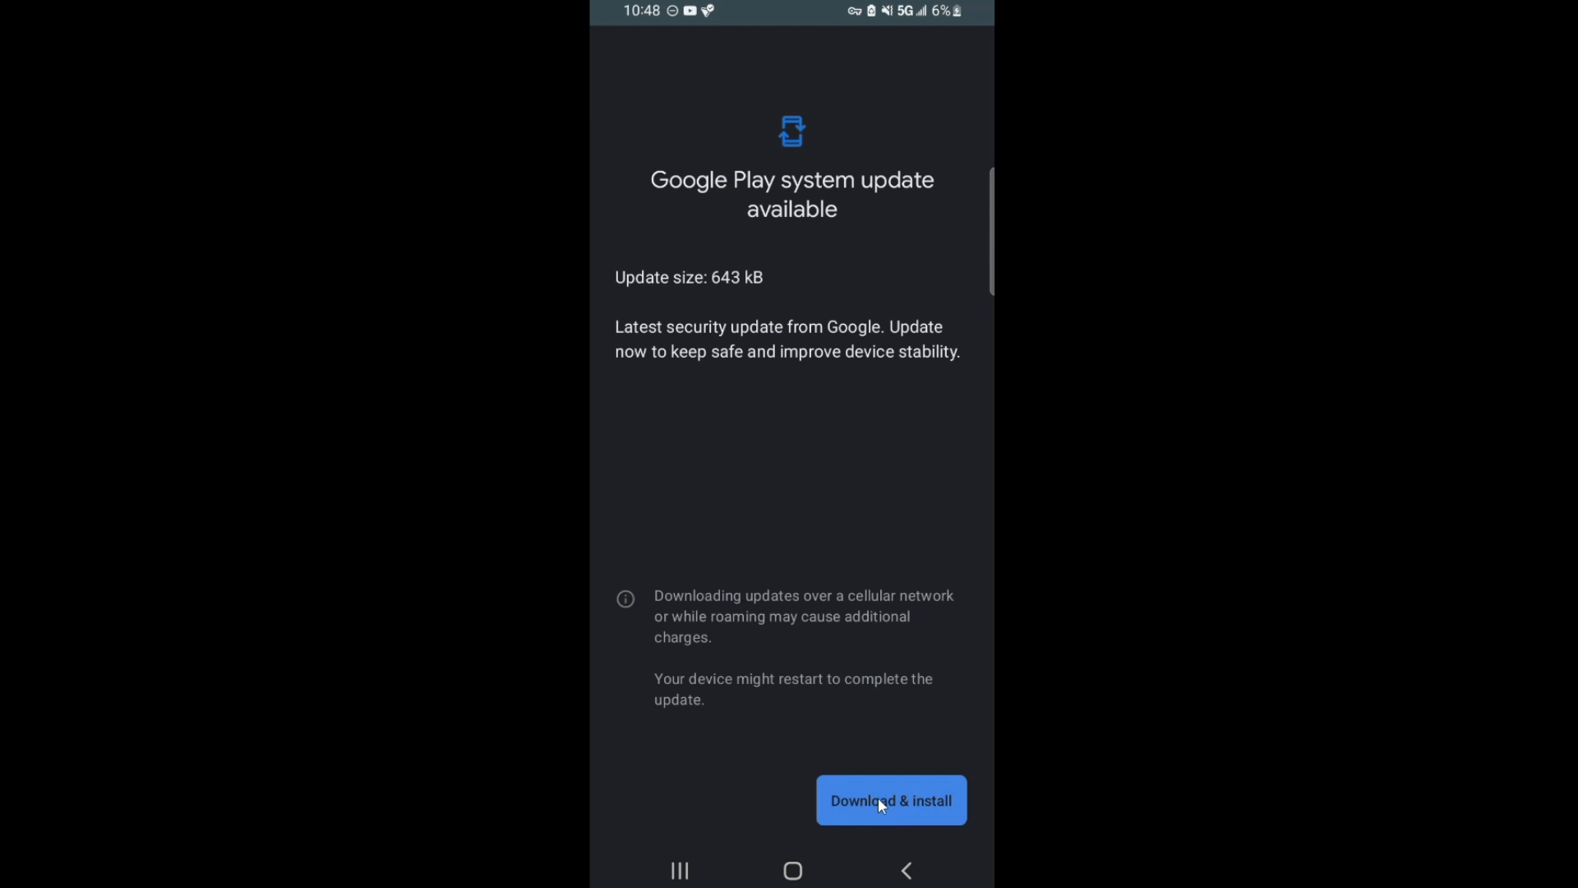
pyautogui.click(889, 799)
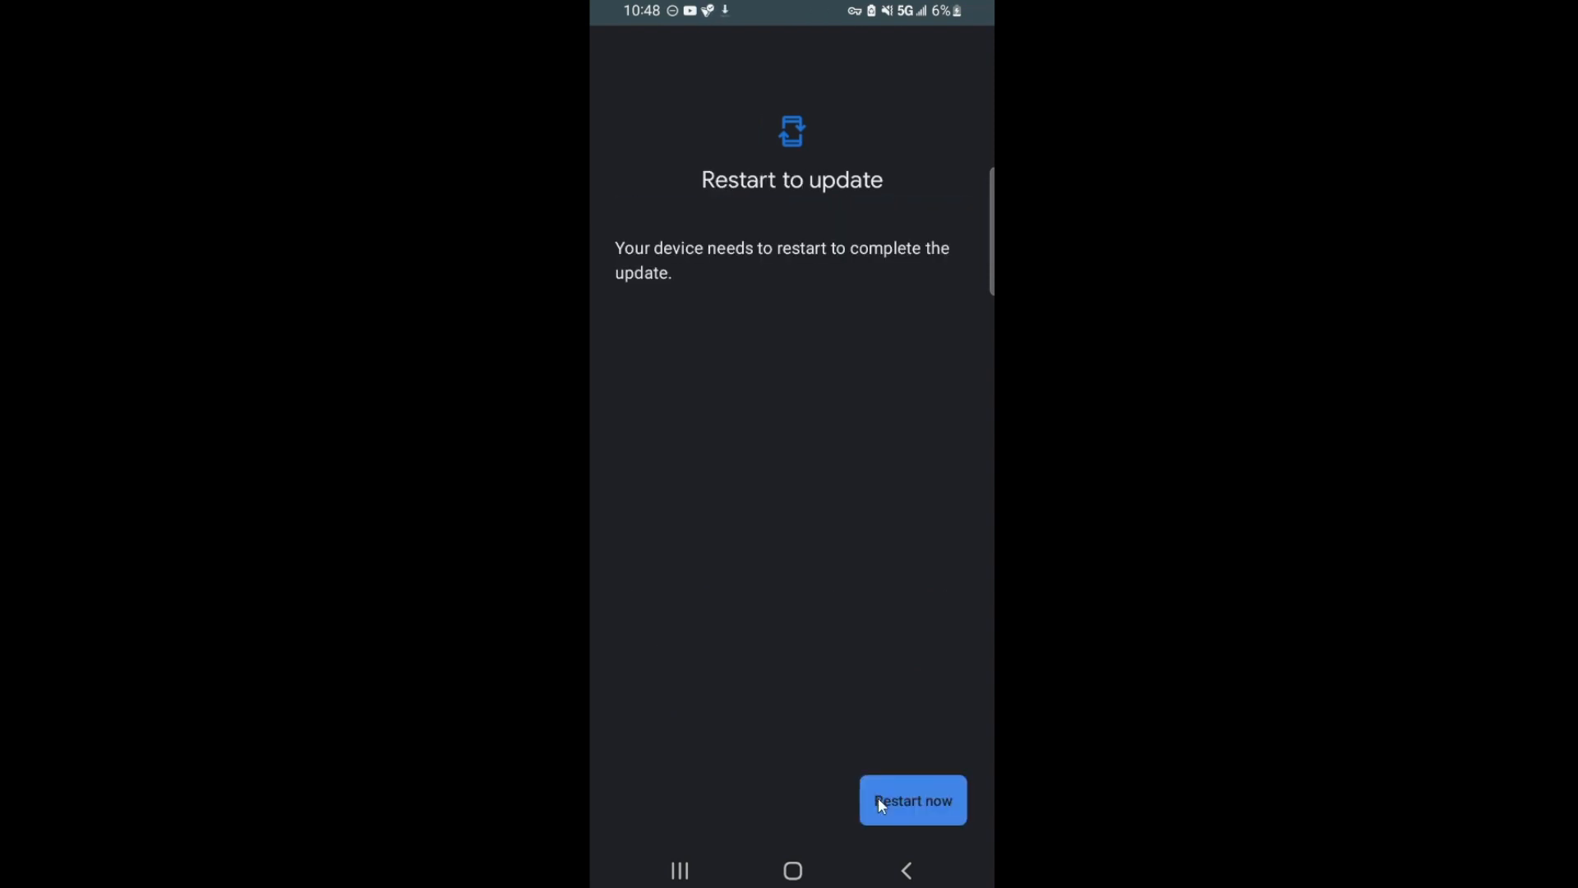
pyautogui.moveTo(774, 605)
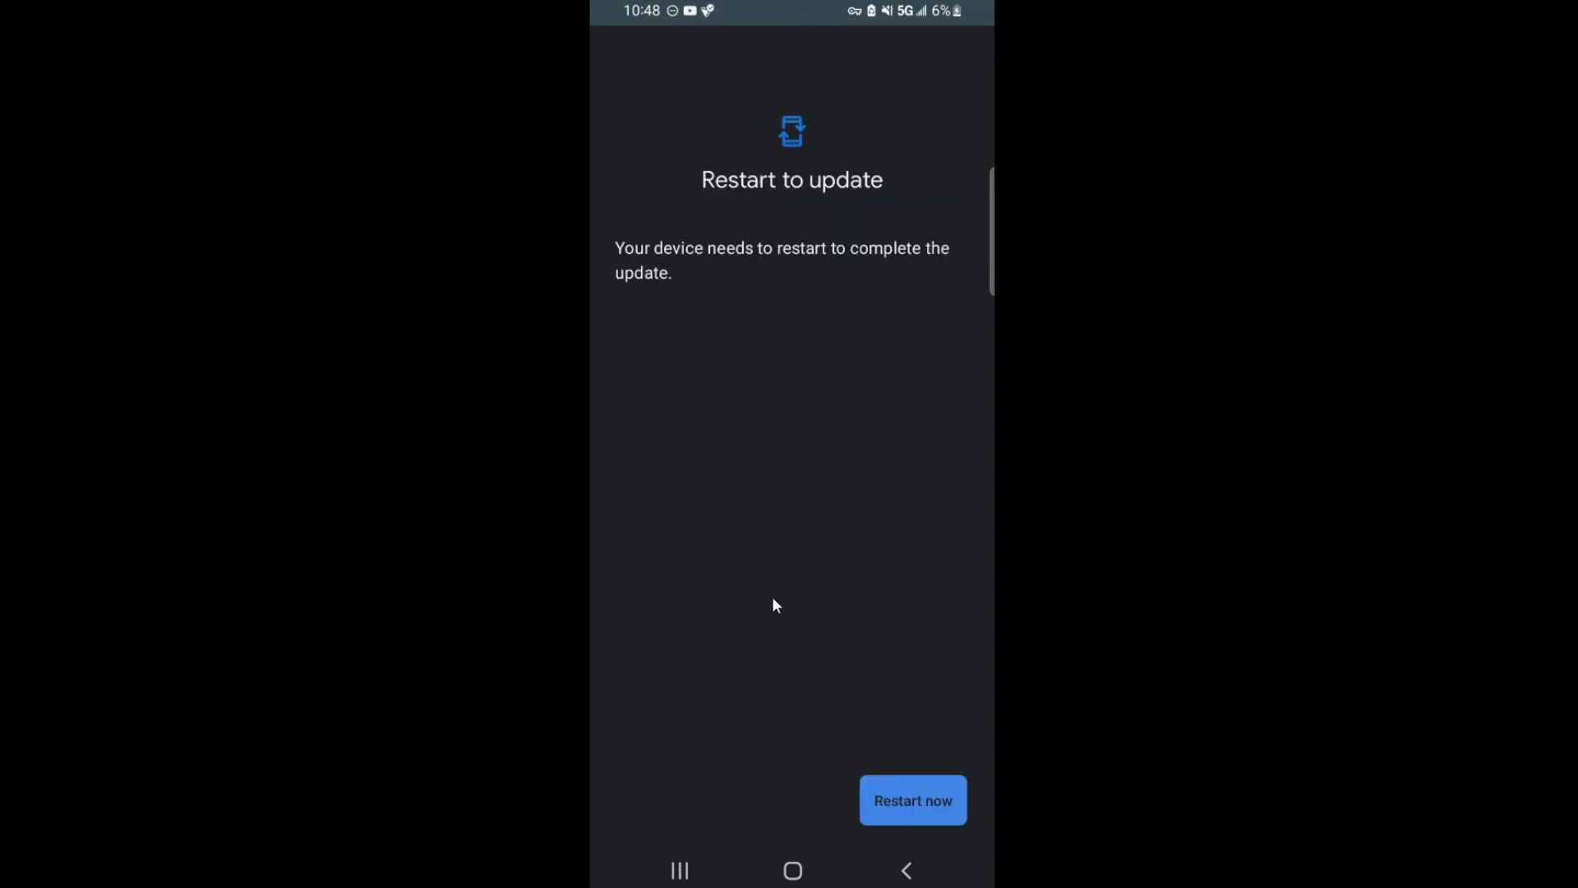
pyautogui.moveTo(804, 540)
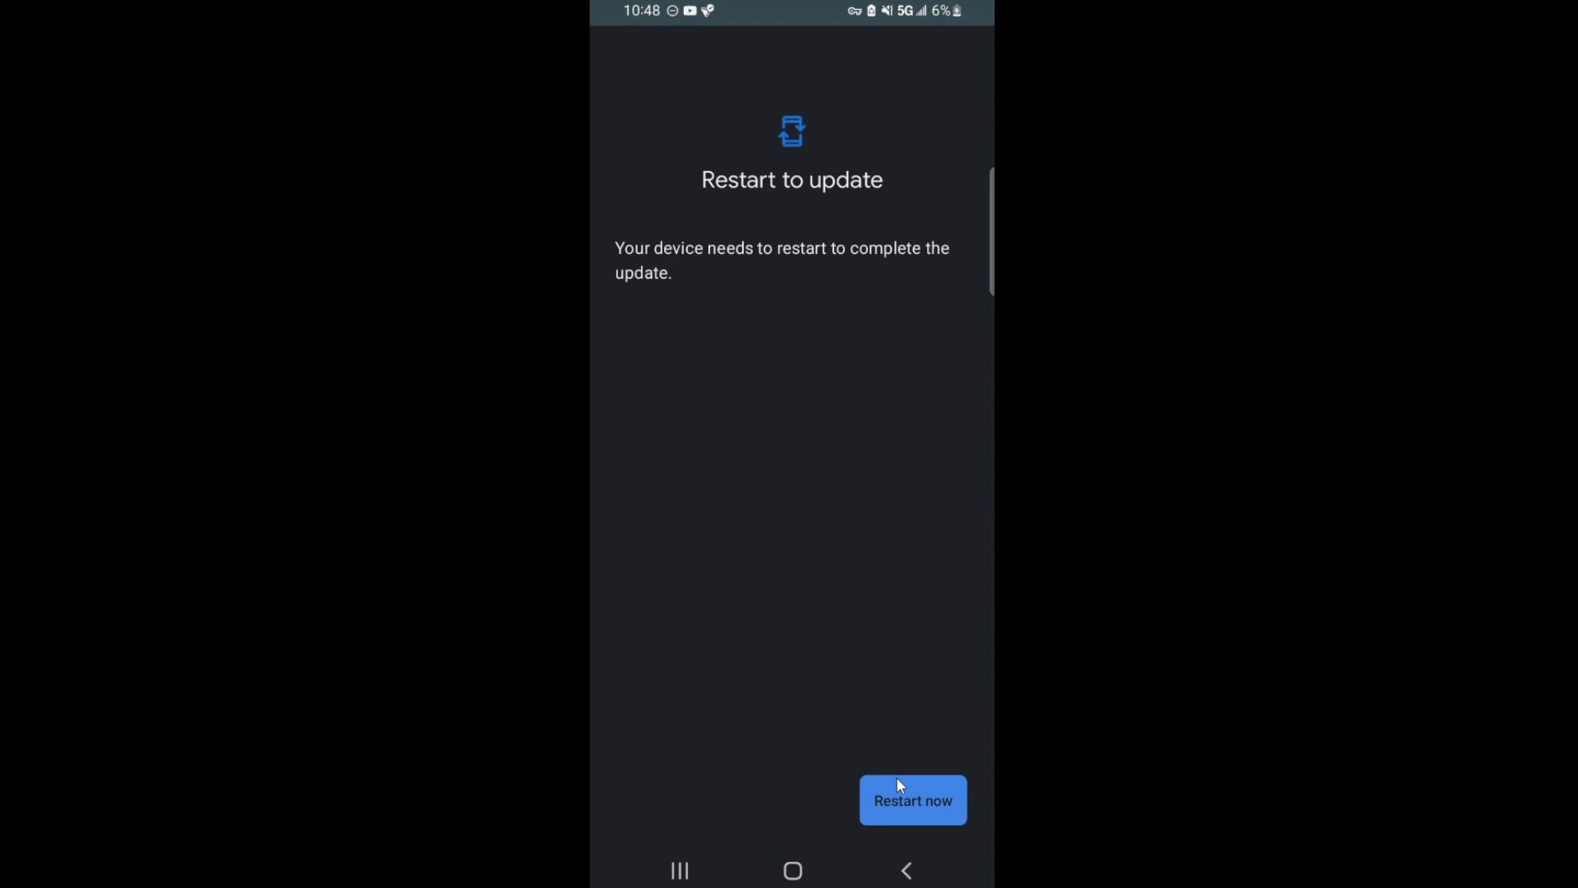
pyautogui.moveTo(905, 809)
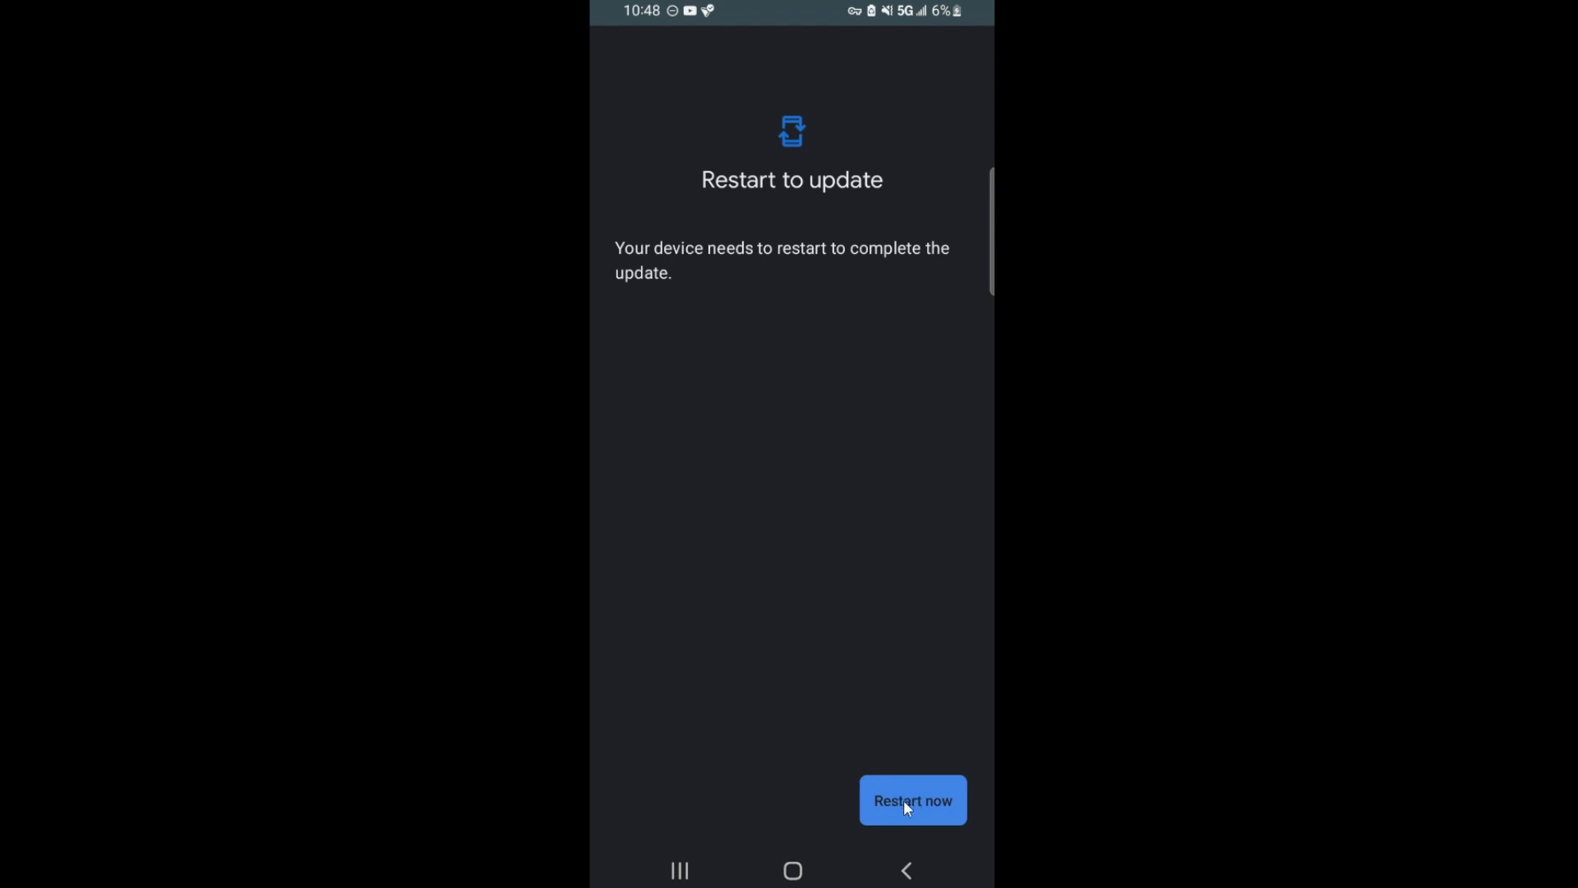
pyautogui.moveTo(930, 554)
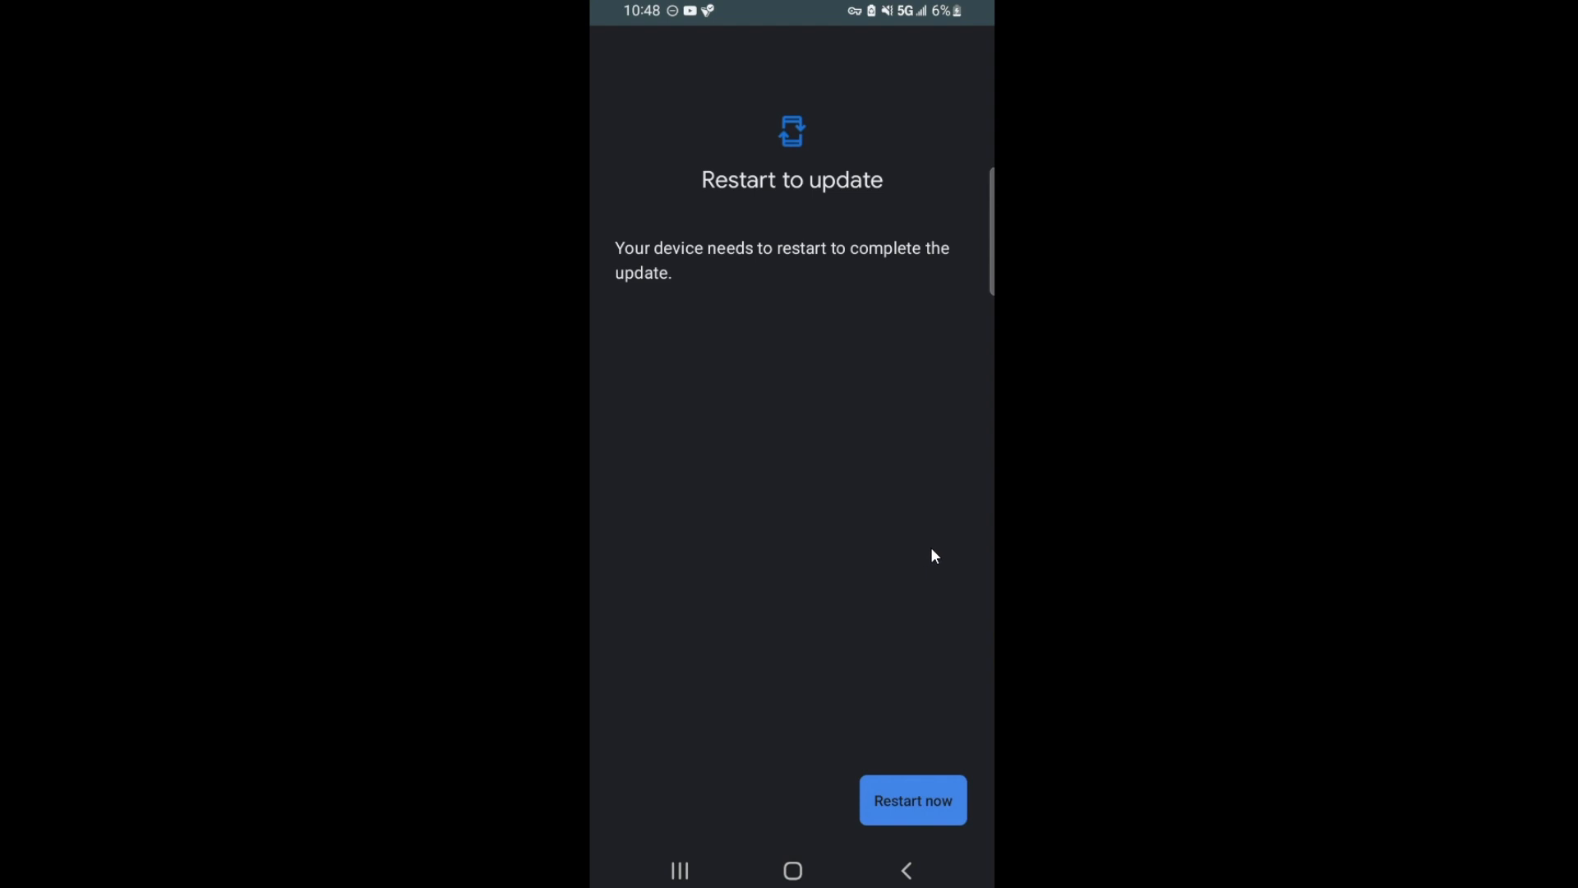
pyautogui.click(911, 801)
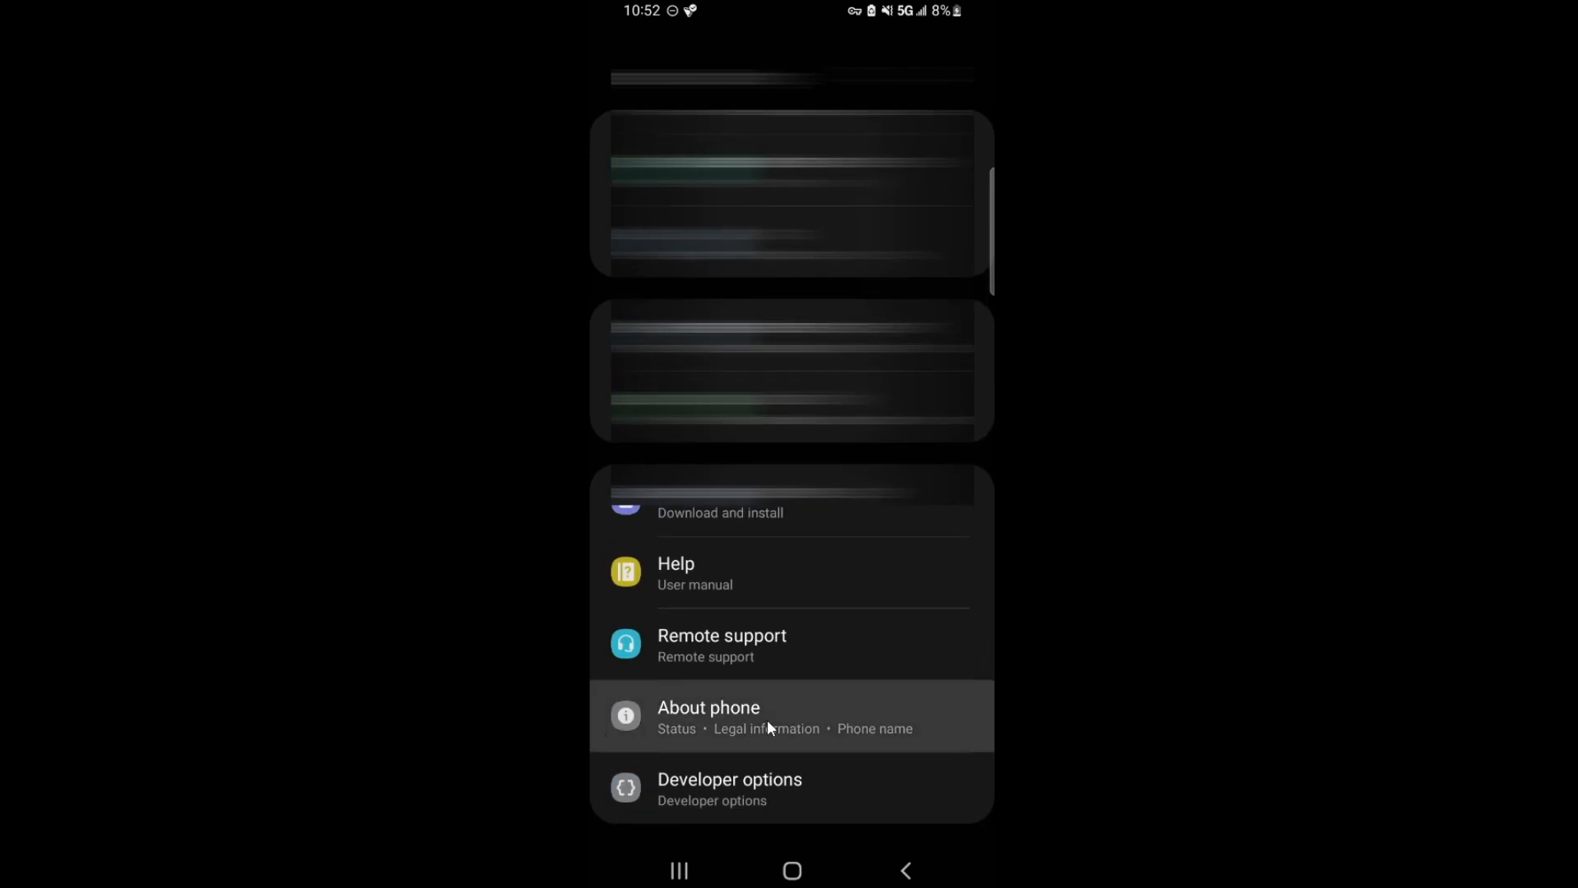
# - Recheck About phone > Software information after restart, confirming One UI 4.1 on Android 12
pyautogui.click(707, 715)
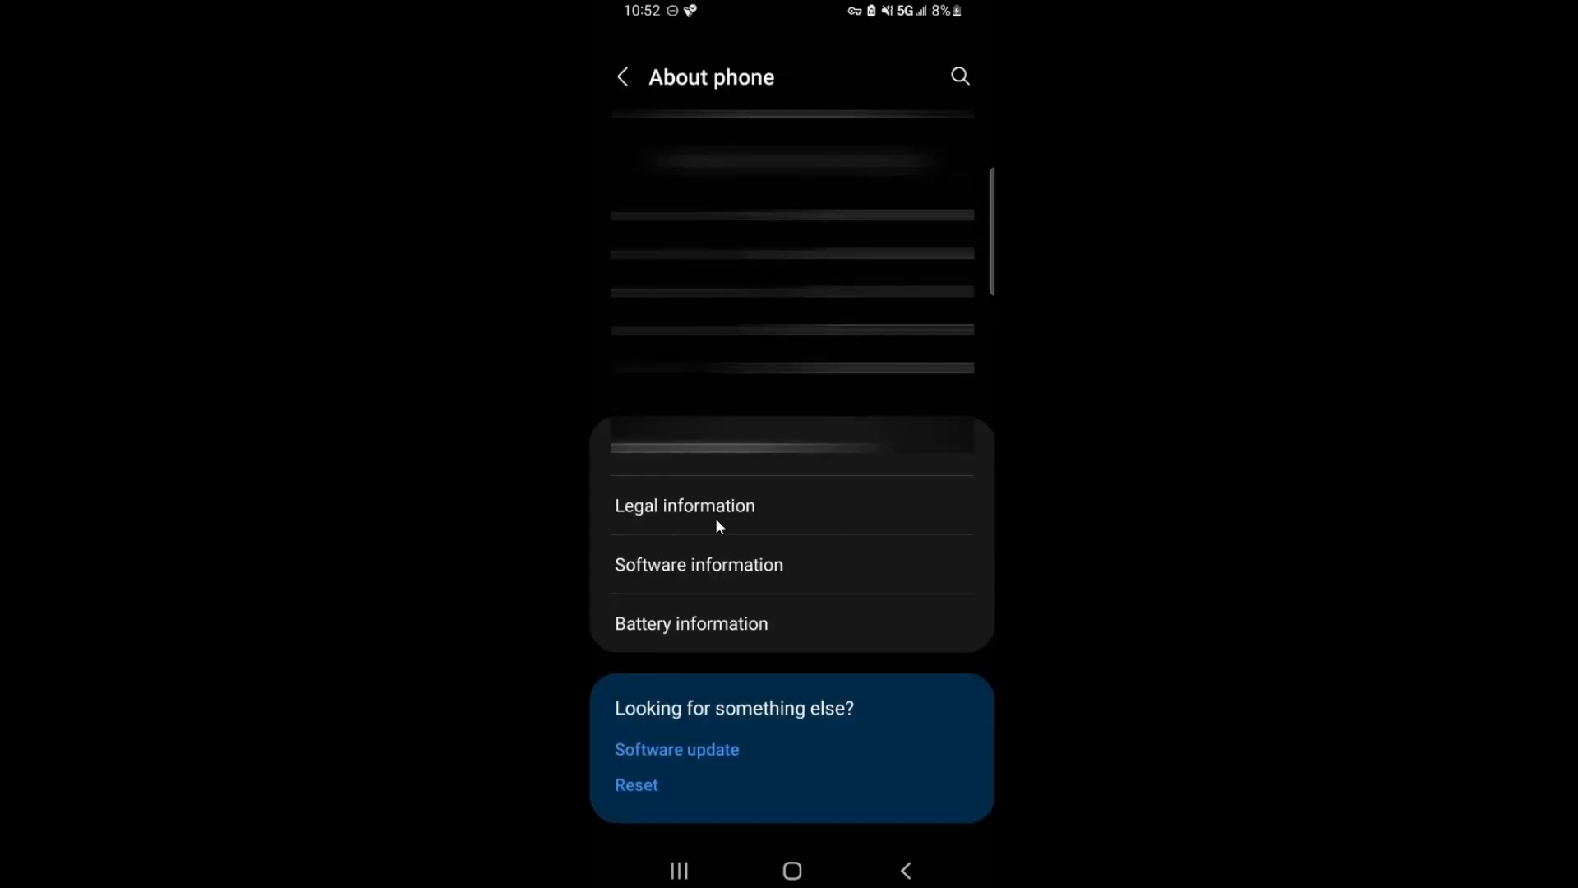
pyautogui.click(699, 564)
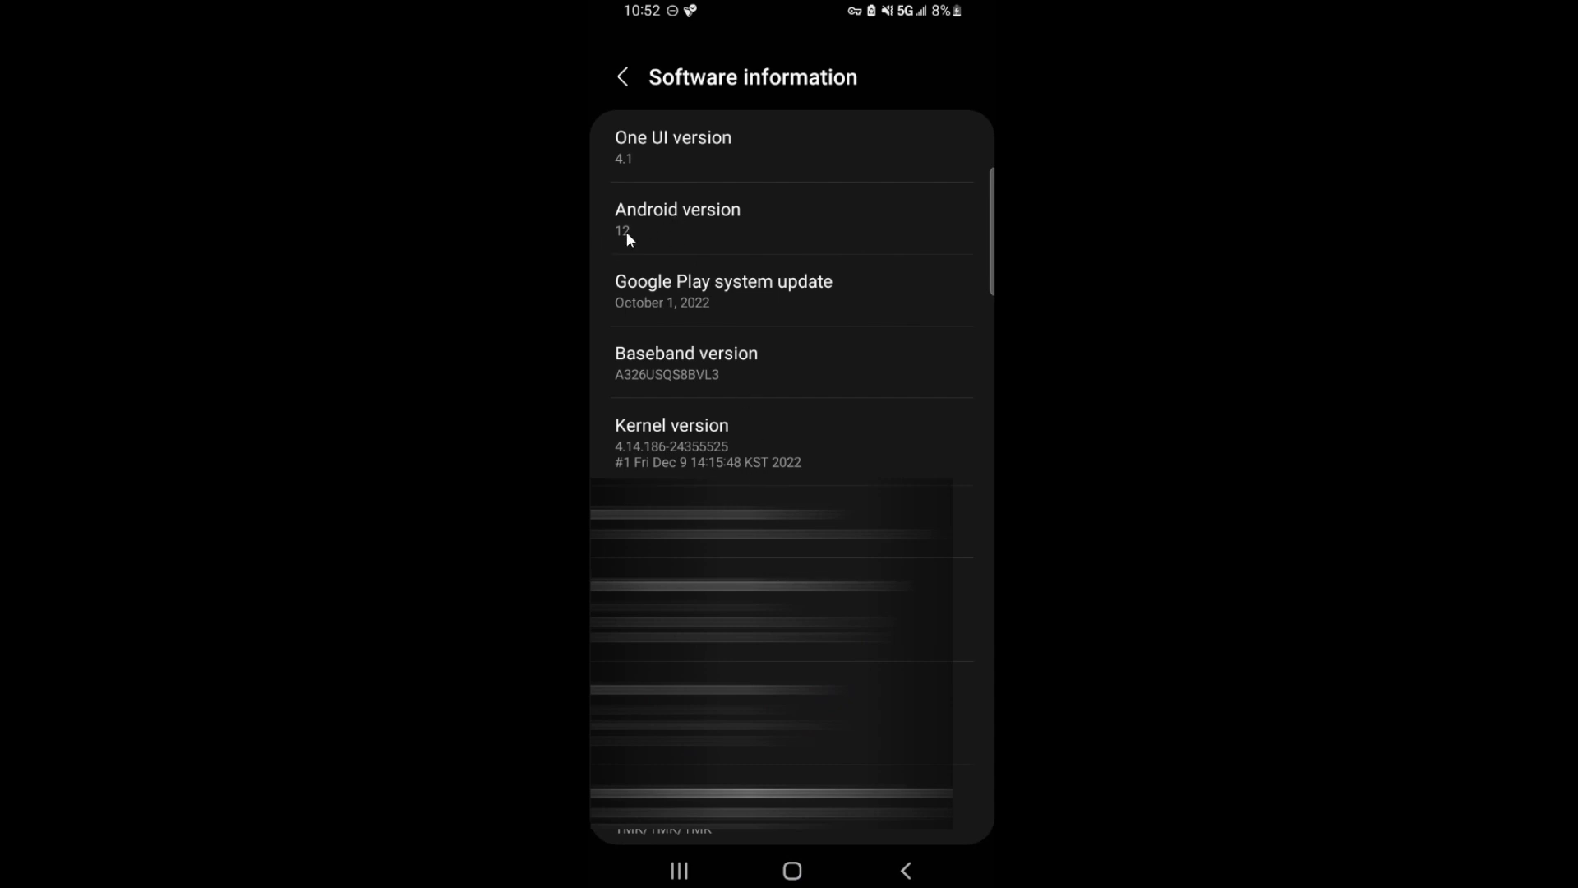
pyautogui.moveTo(629, 81)
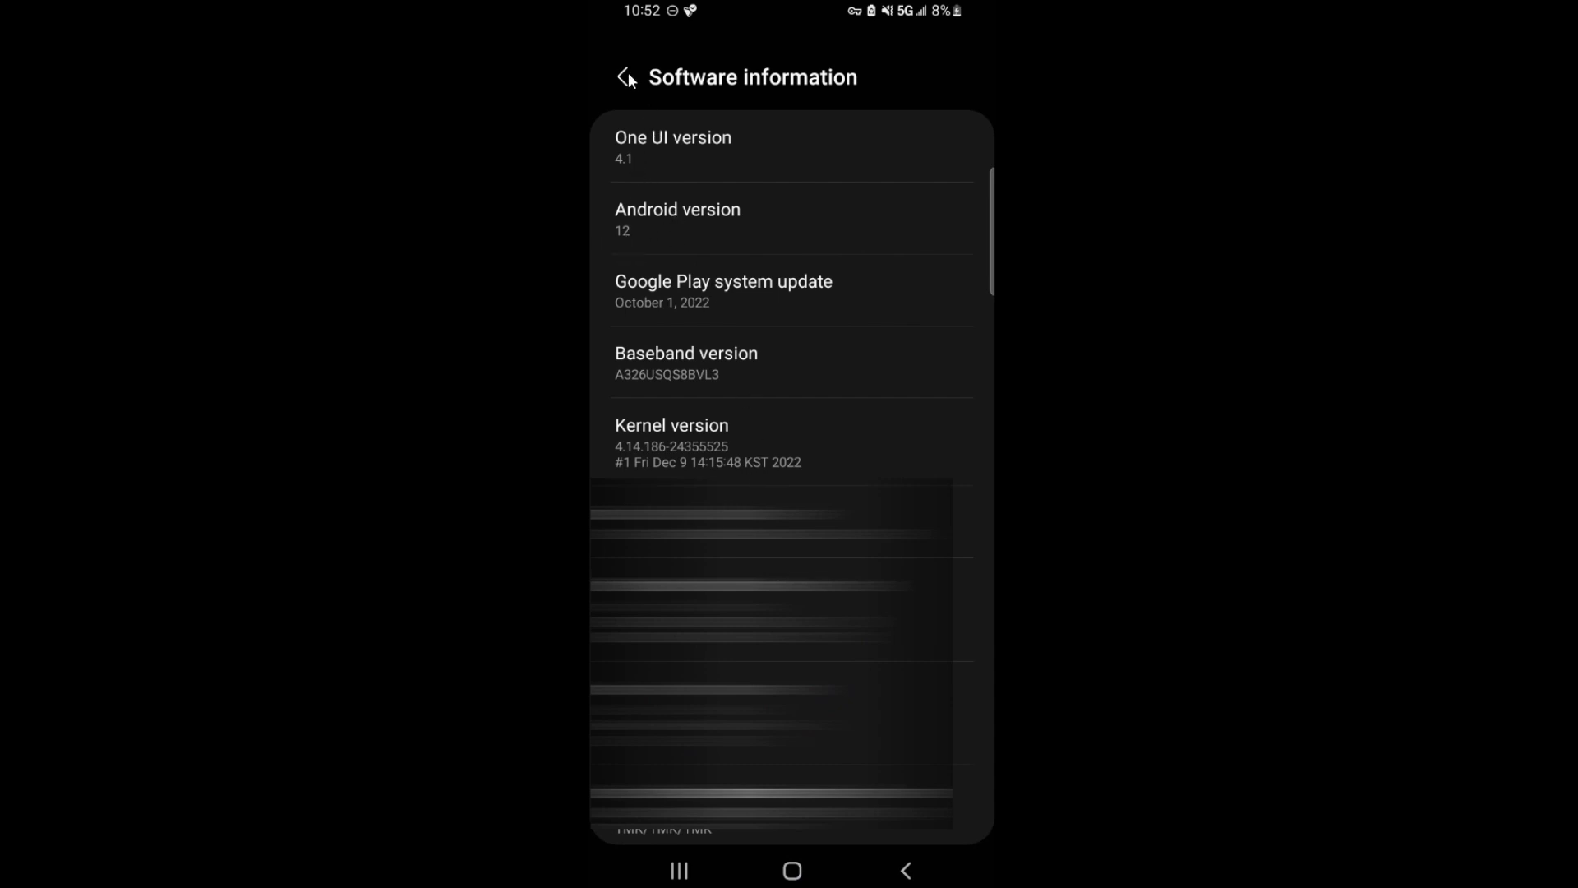
pyautogui.scroll(-3)
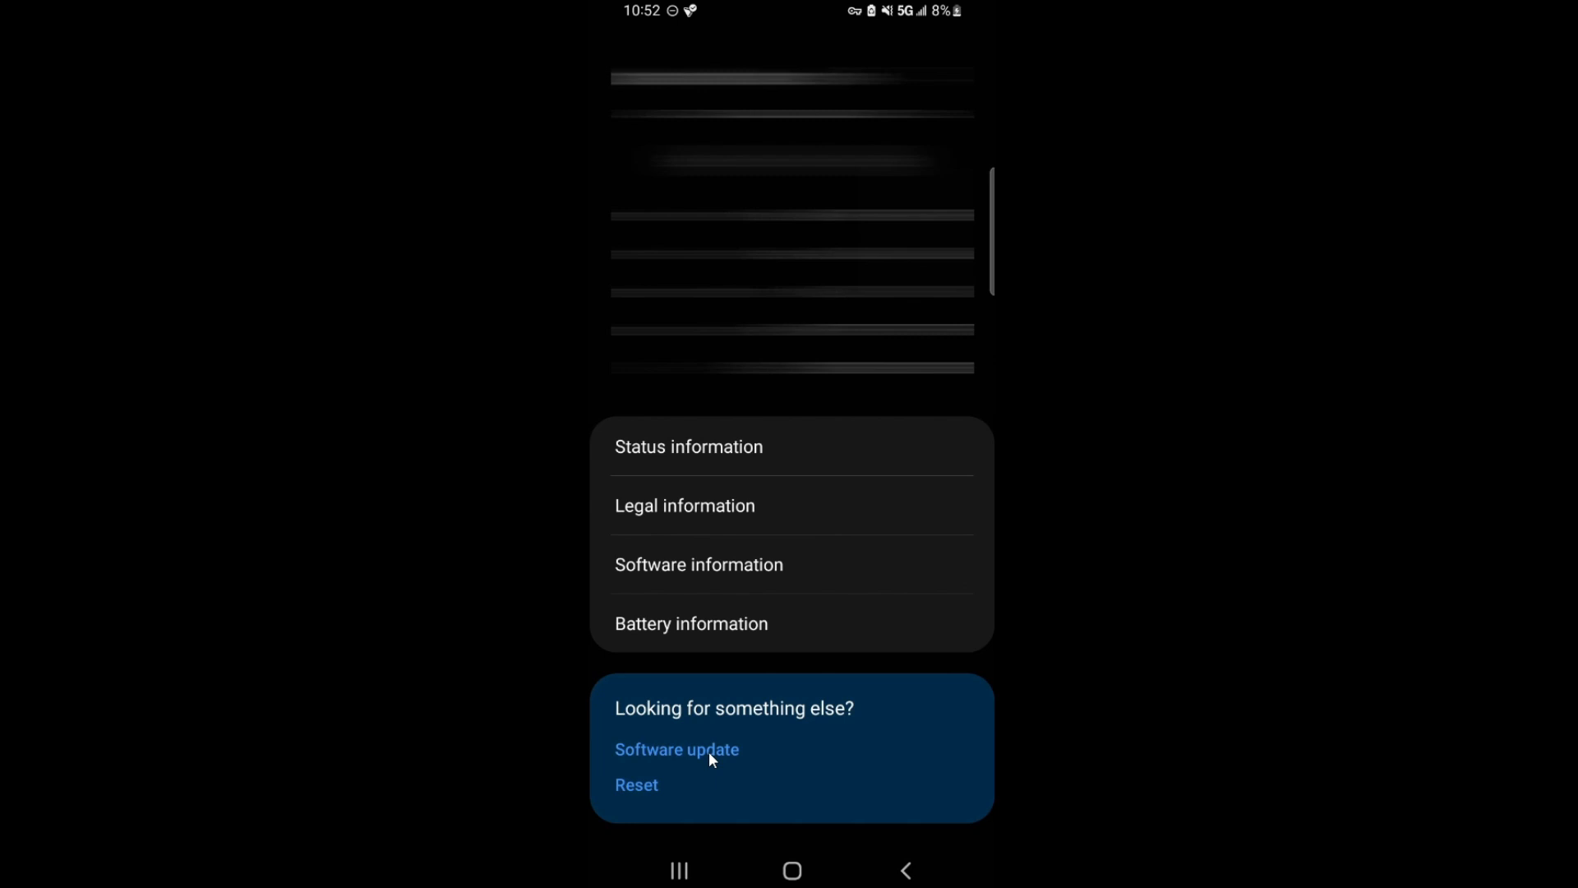
pyautogui.click(675, 750)
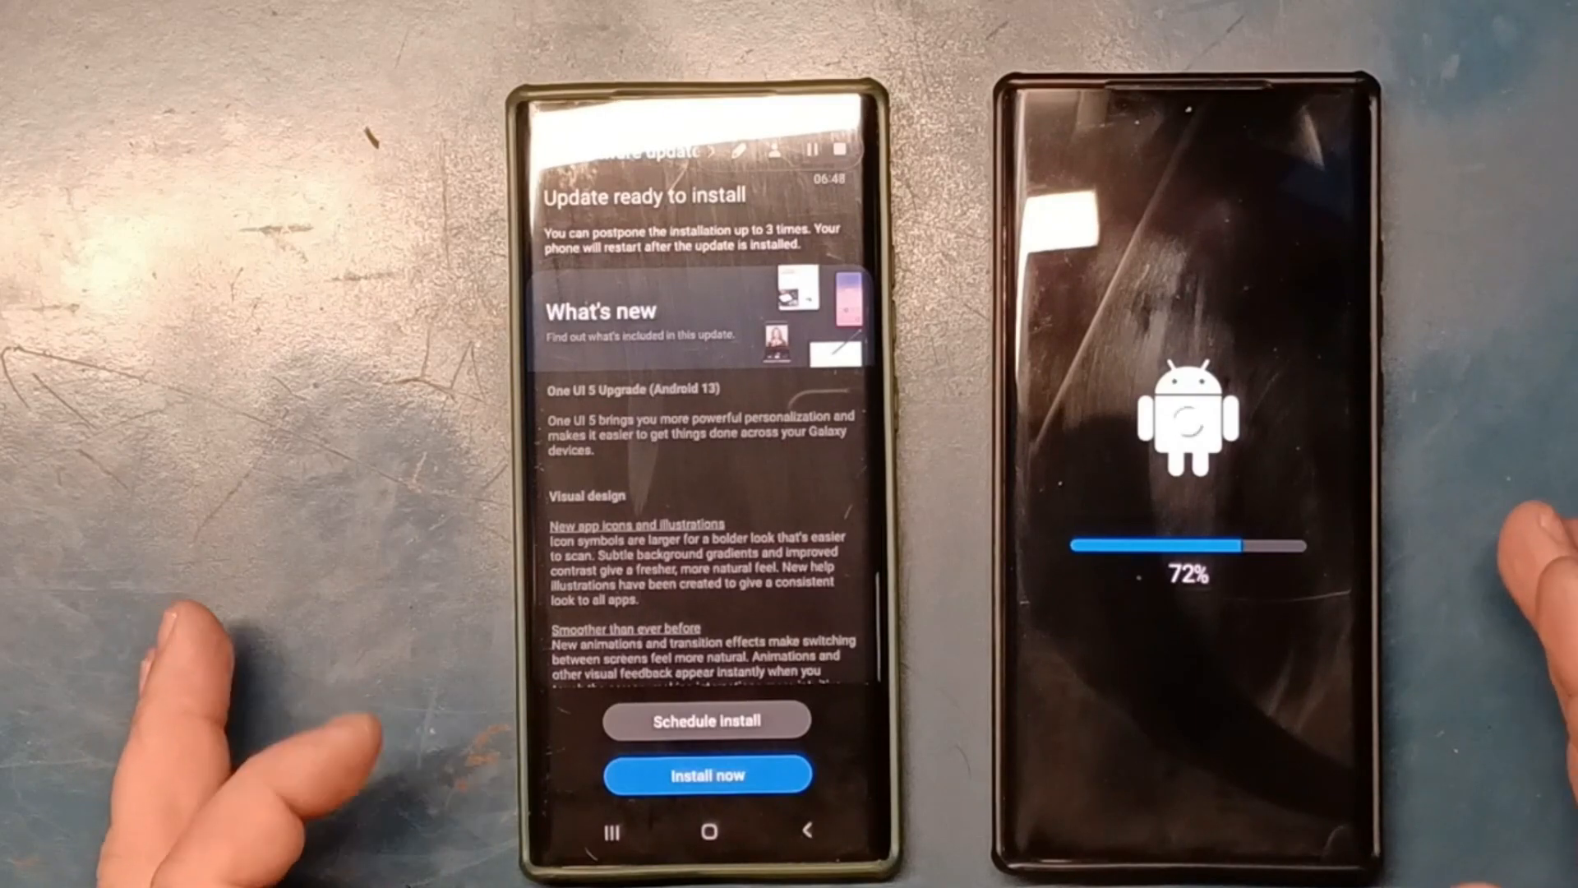
pyautogui.scroll(-3)
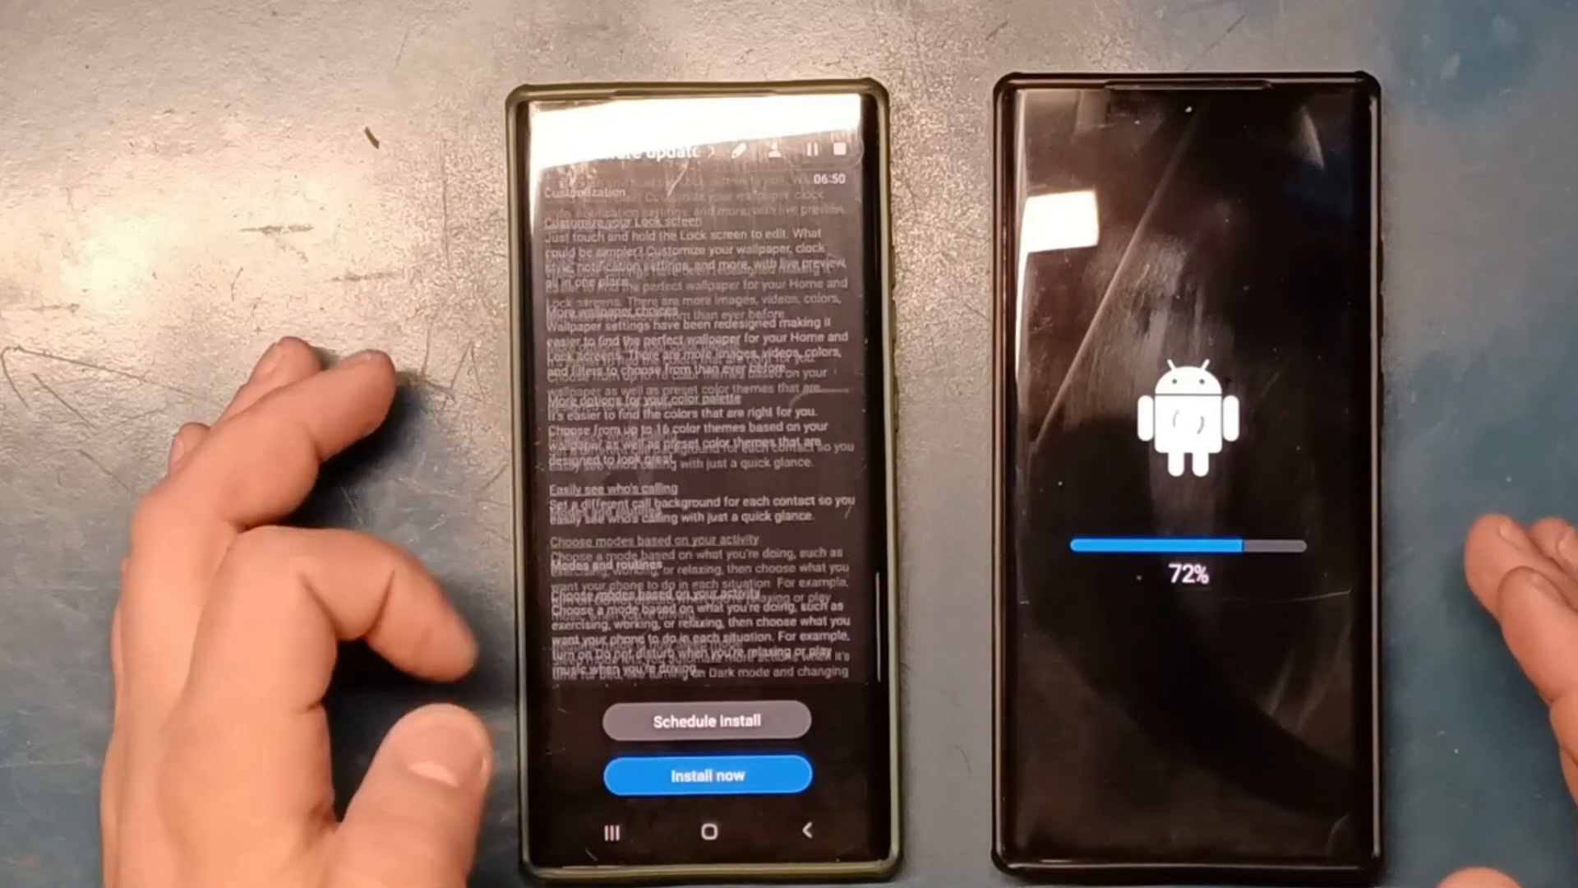
pyautogui.scroll(-3)
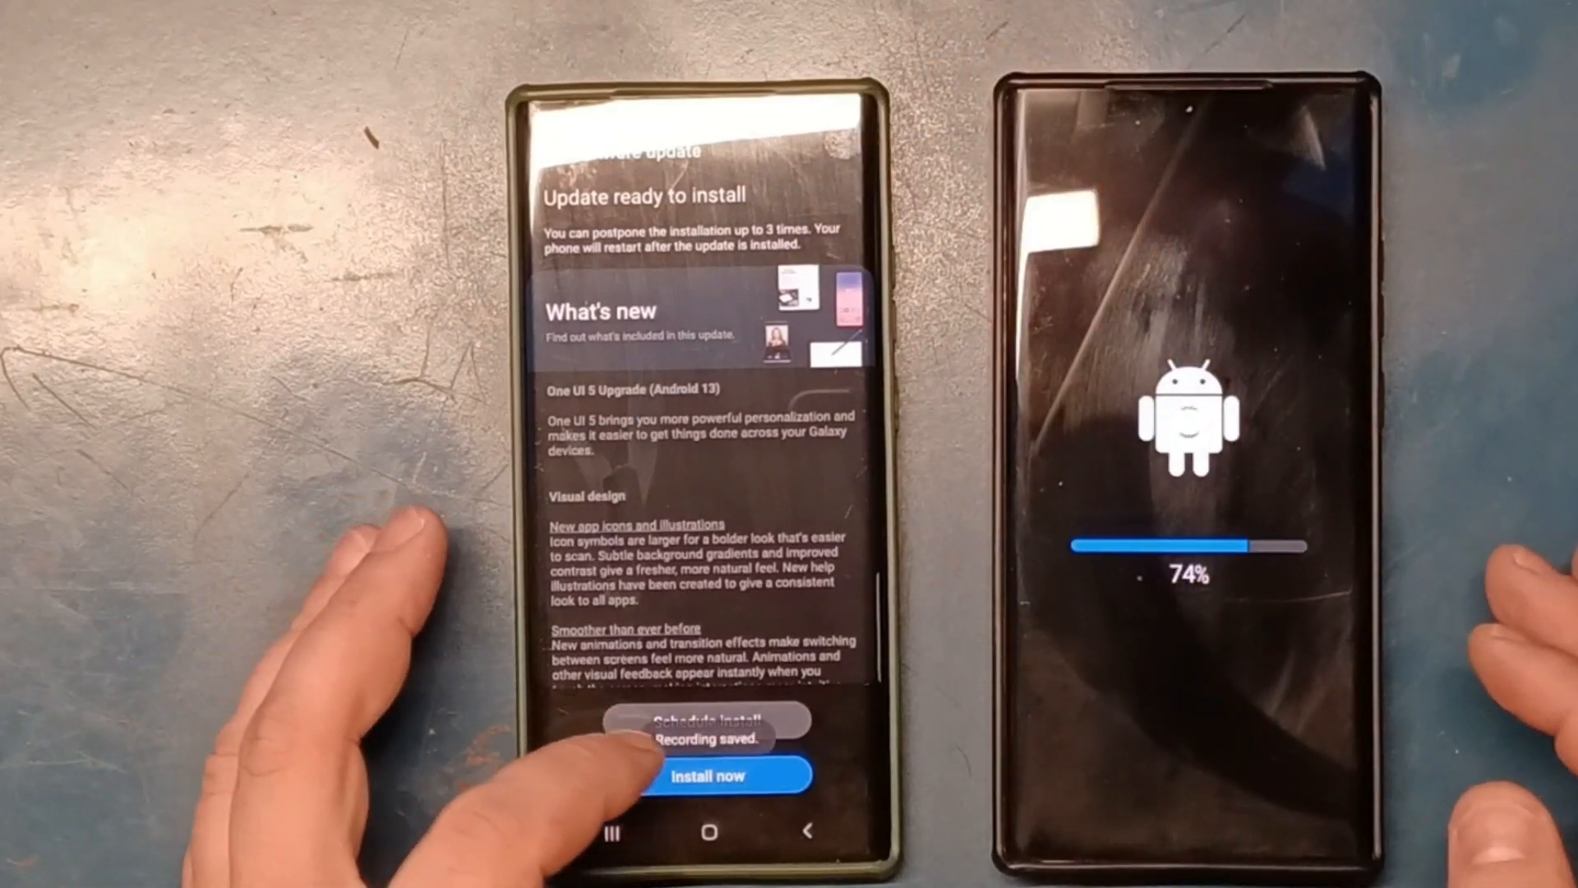
pyautogui.click(706, 775)
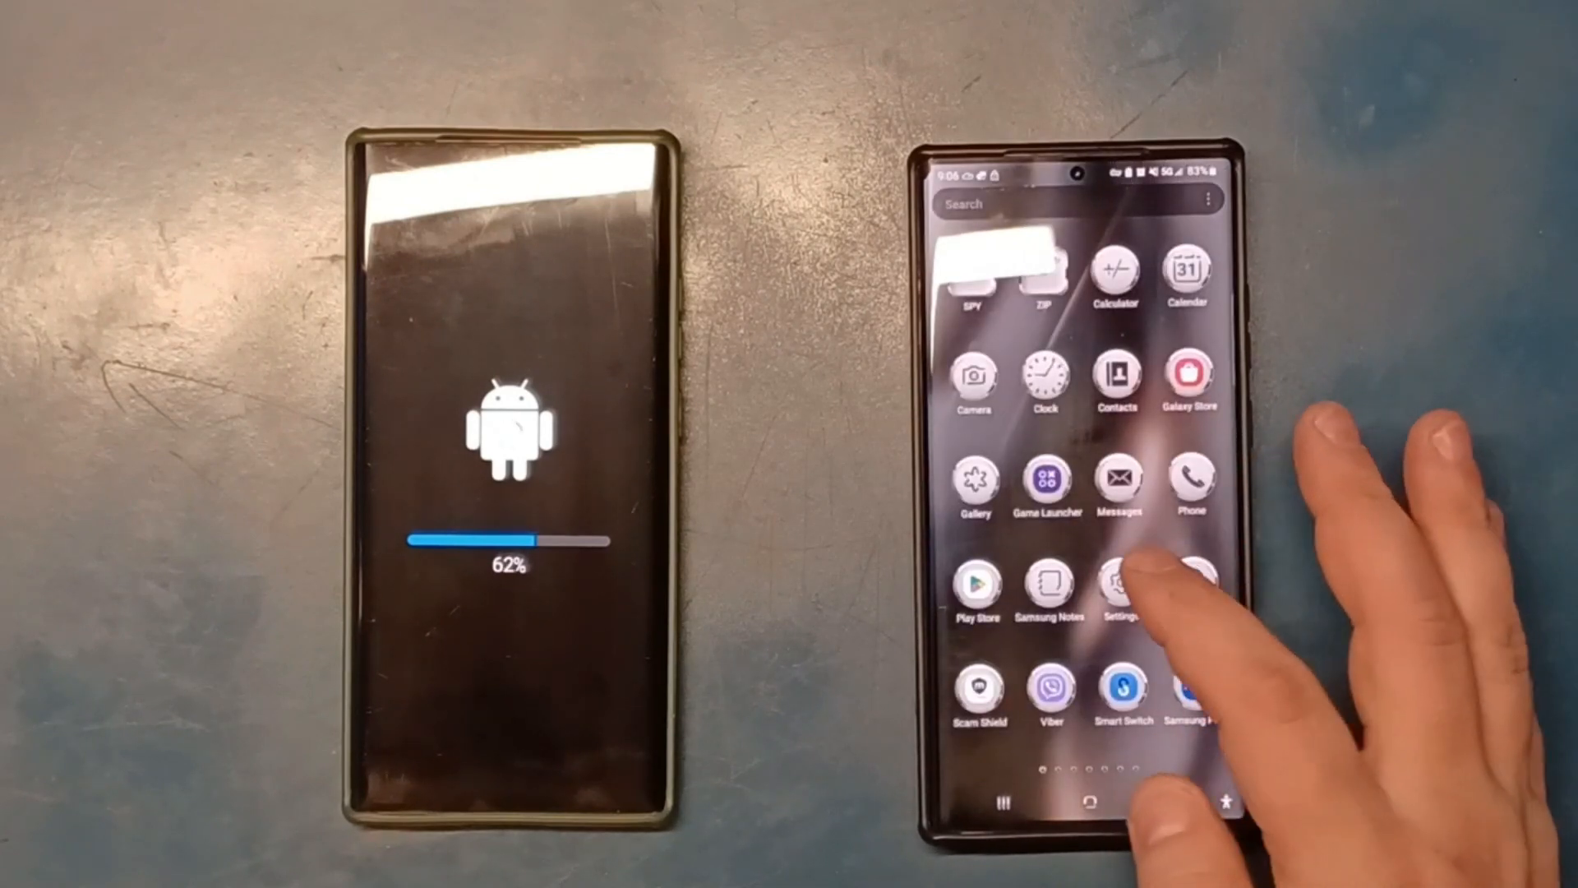
# - On the updated phone, navigate Settings > About phone to view status, legal, software and battery info
pyautogui.click(1119, 585)
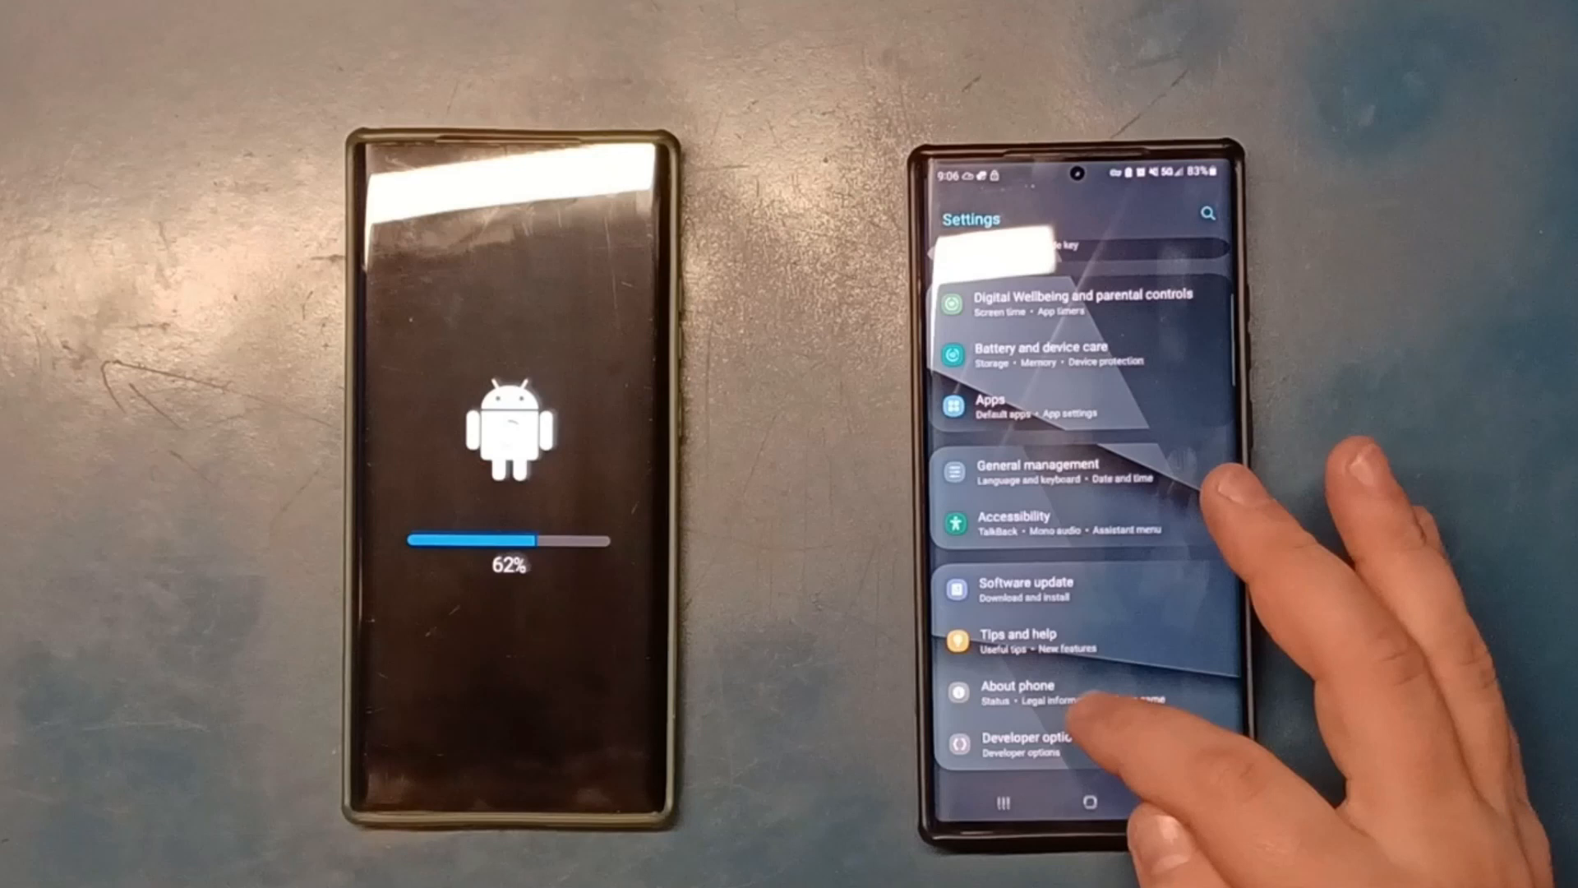
pyautogui.click(1018, 692)
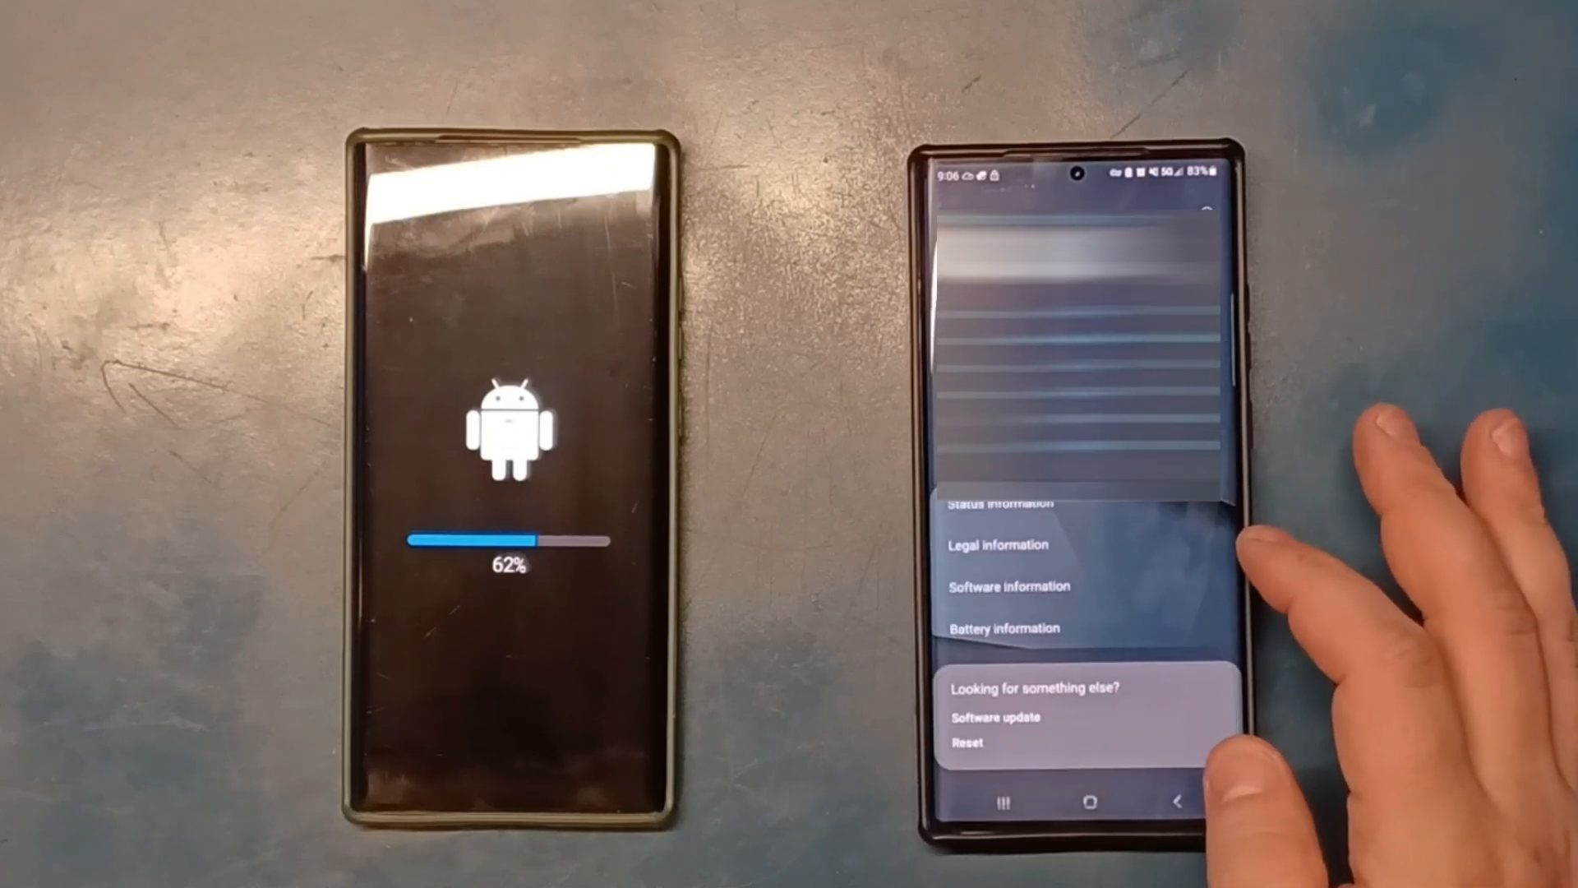